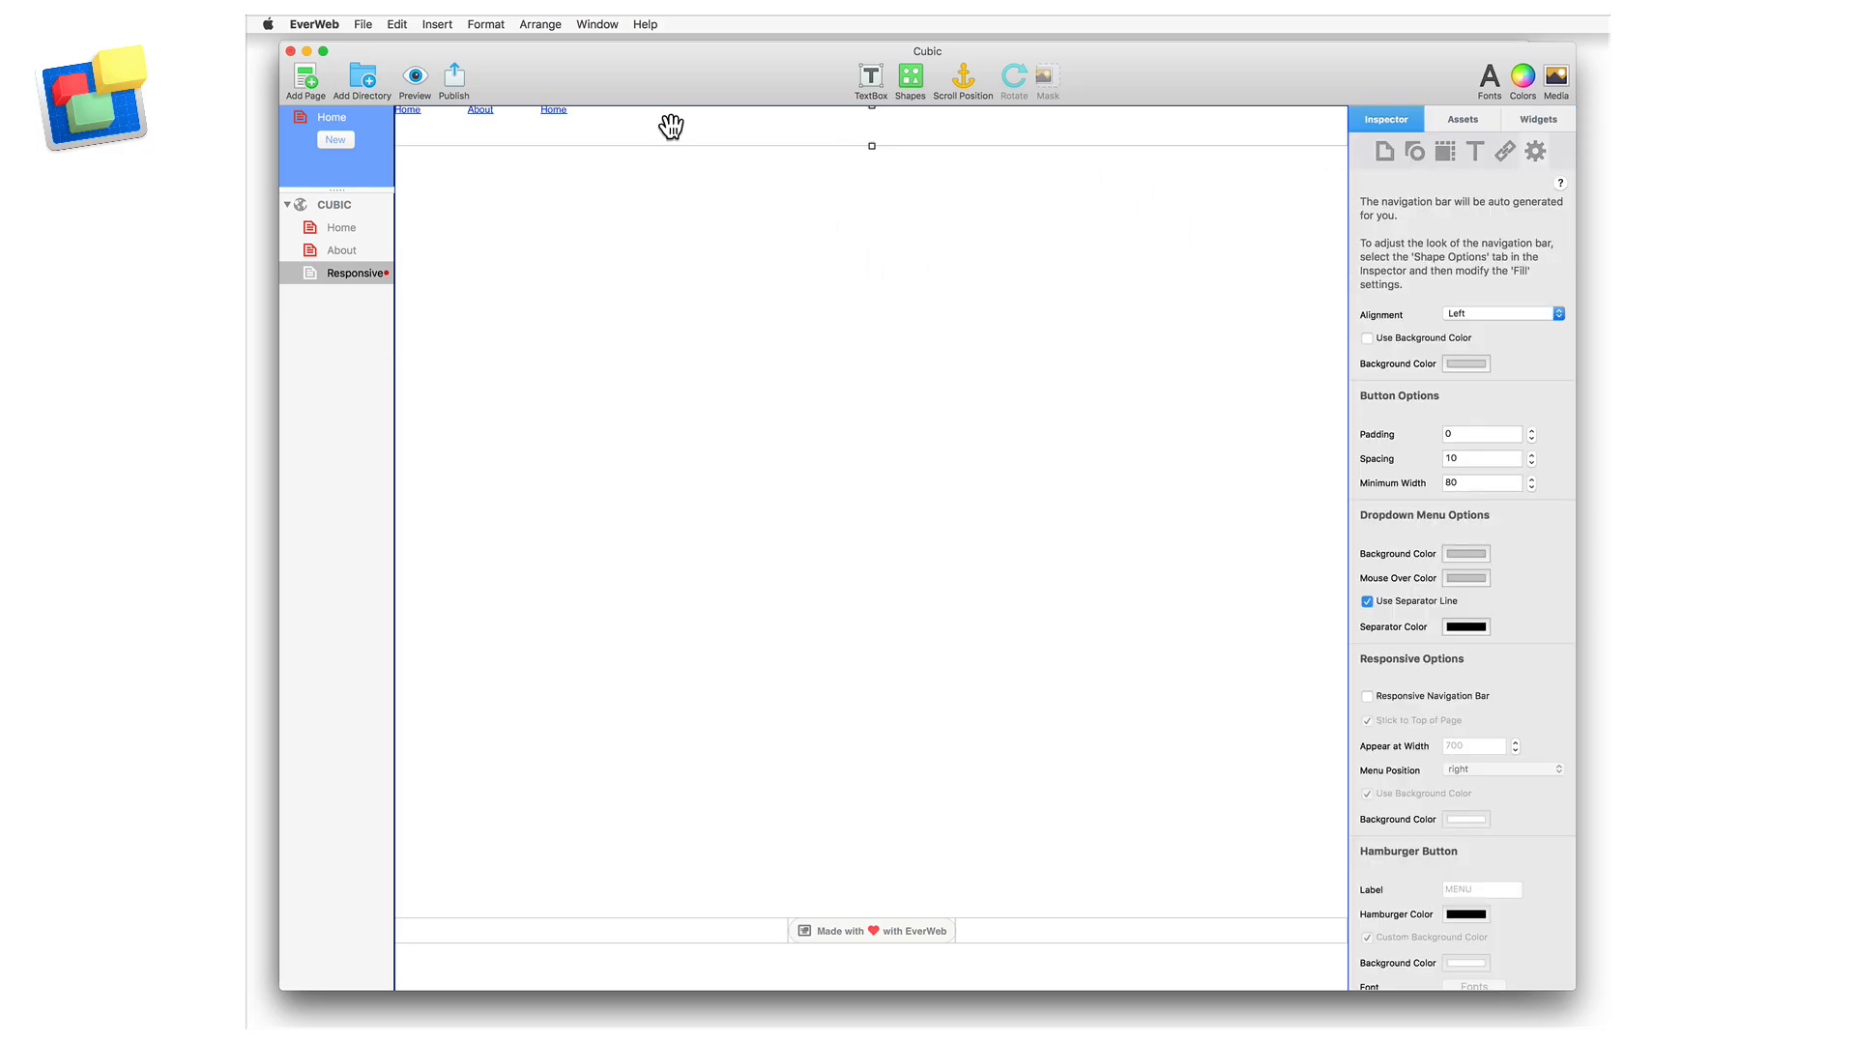
Make the navigation bar Full width and add a Responsive Row with button, text, circle and chair photo
{"action": "left_click", "coordinate": [1442, 151]}
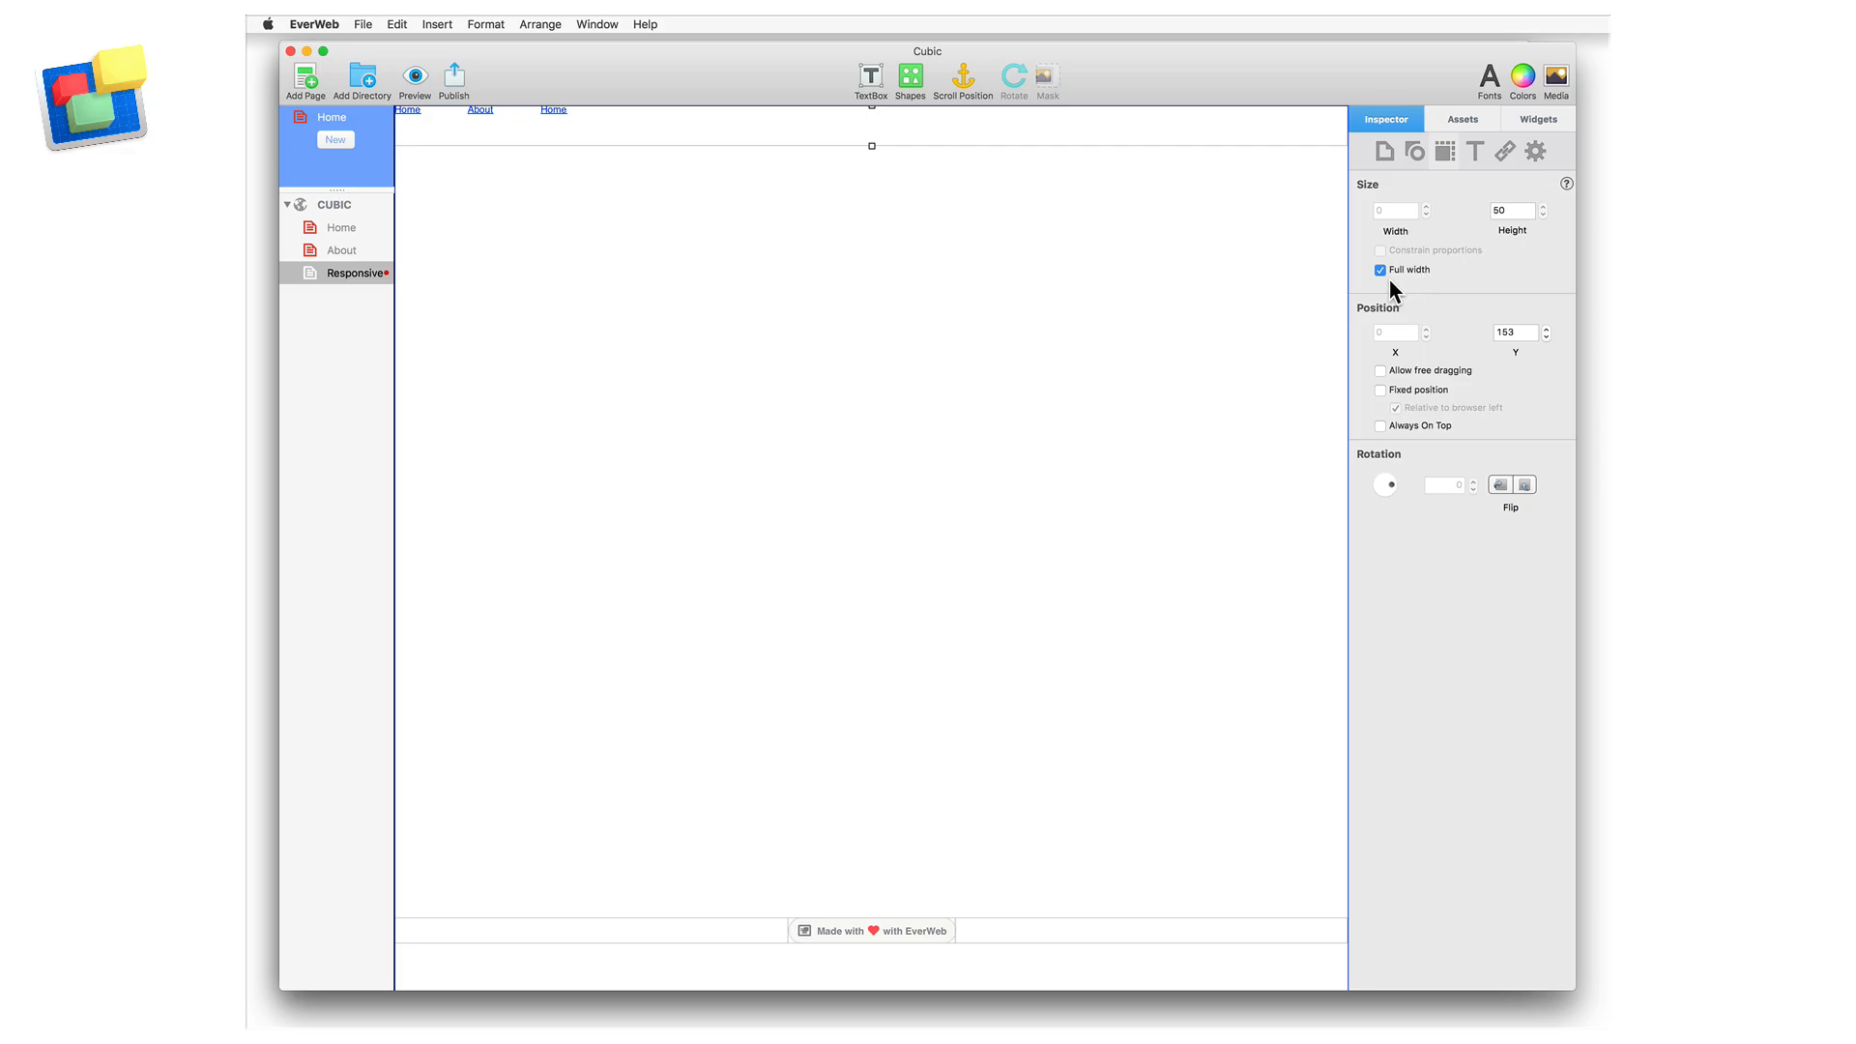
{"action": "left_click", "coordinate": [1537, 118]}
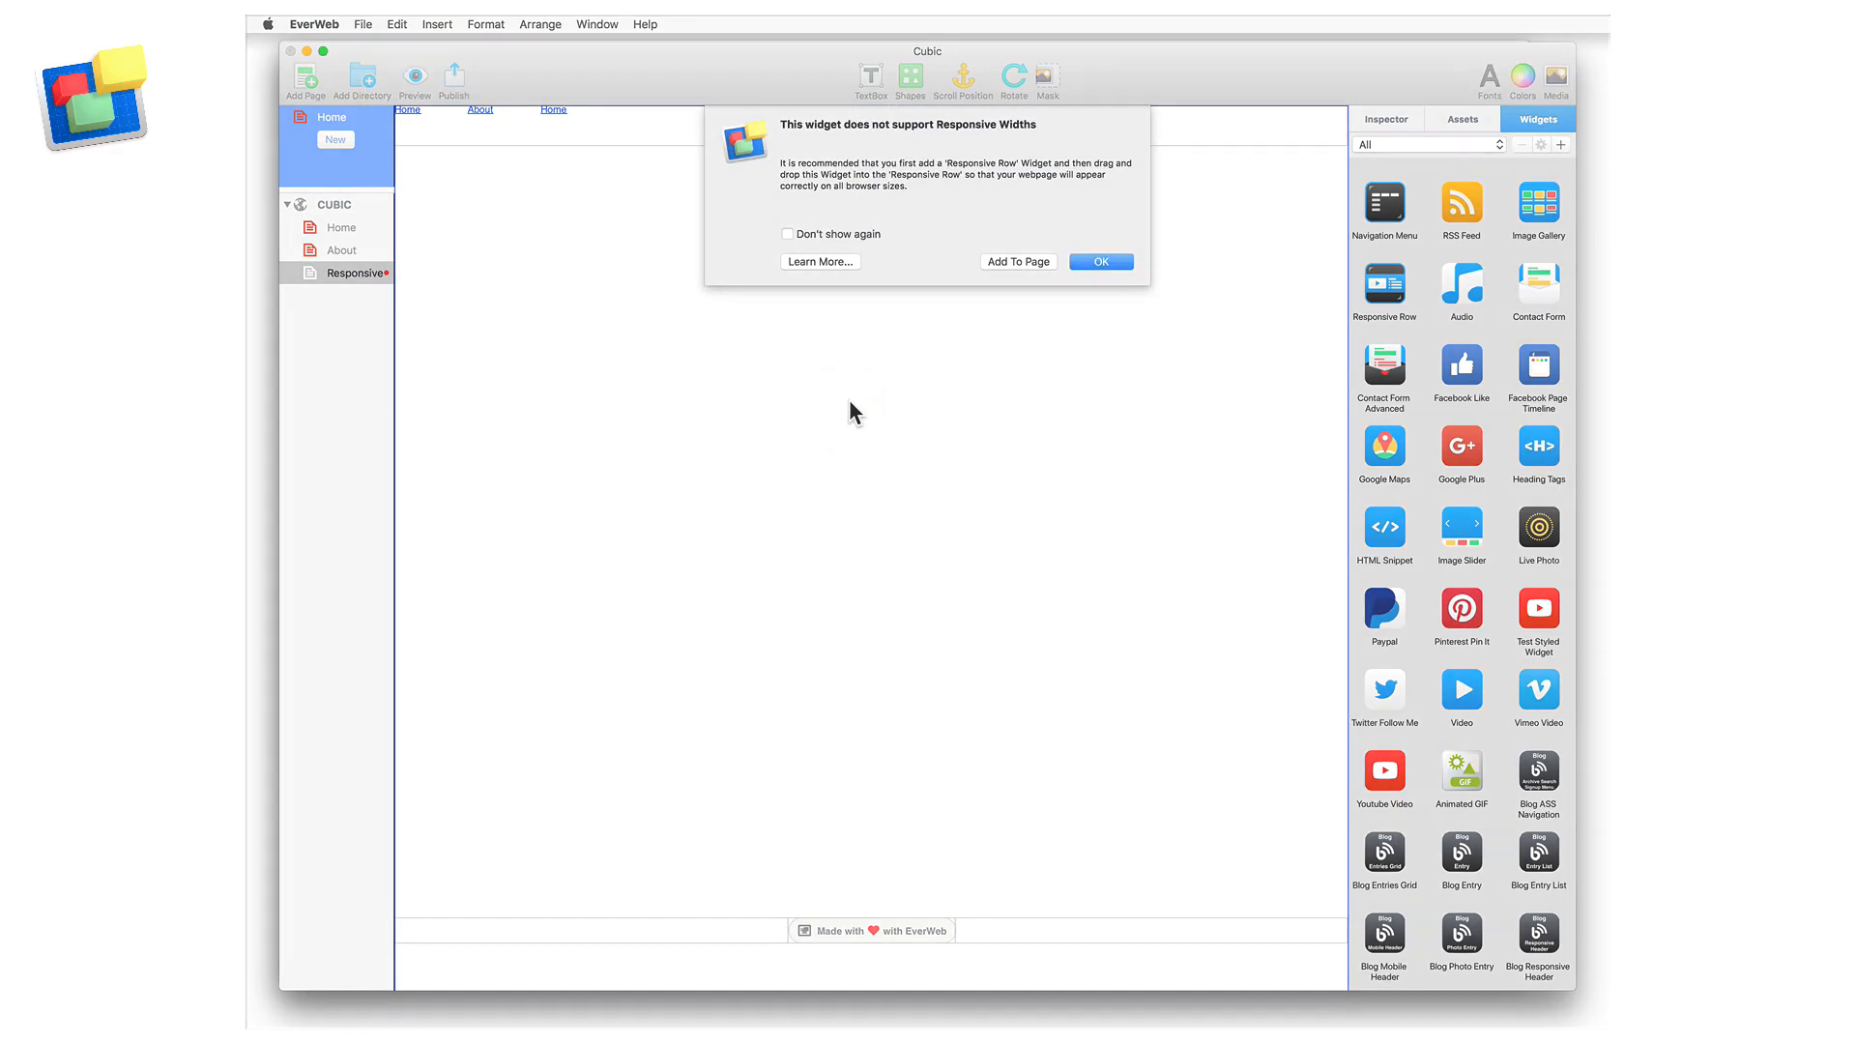
{"action": "left_click", "coordinate": [1098, 261]}
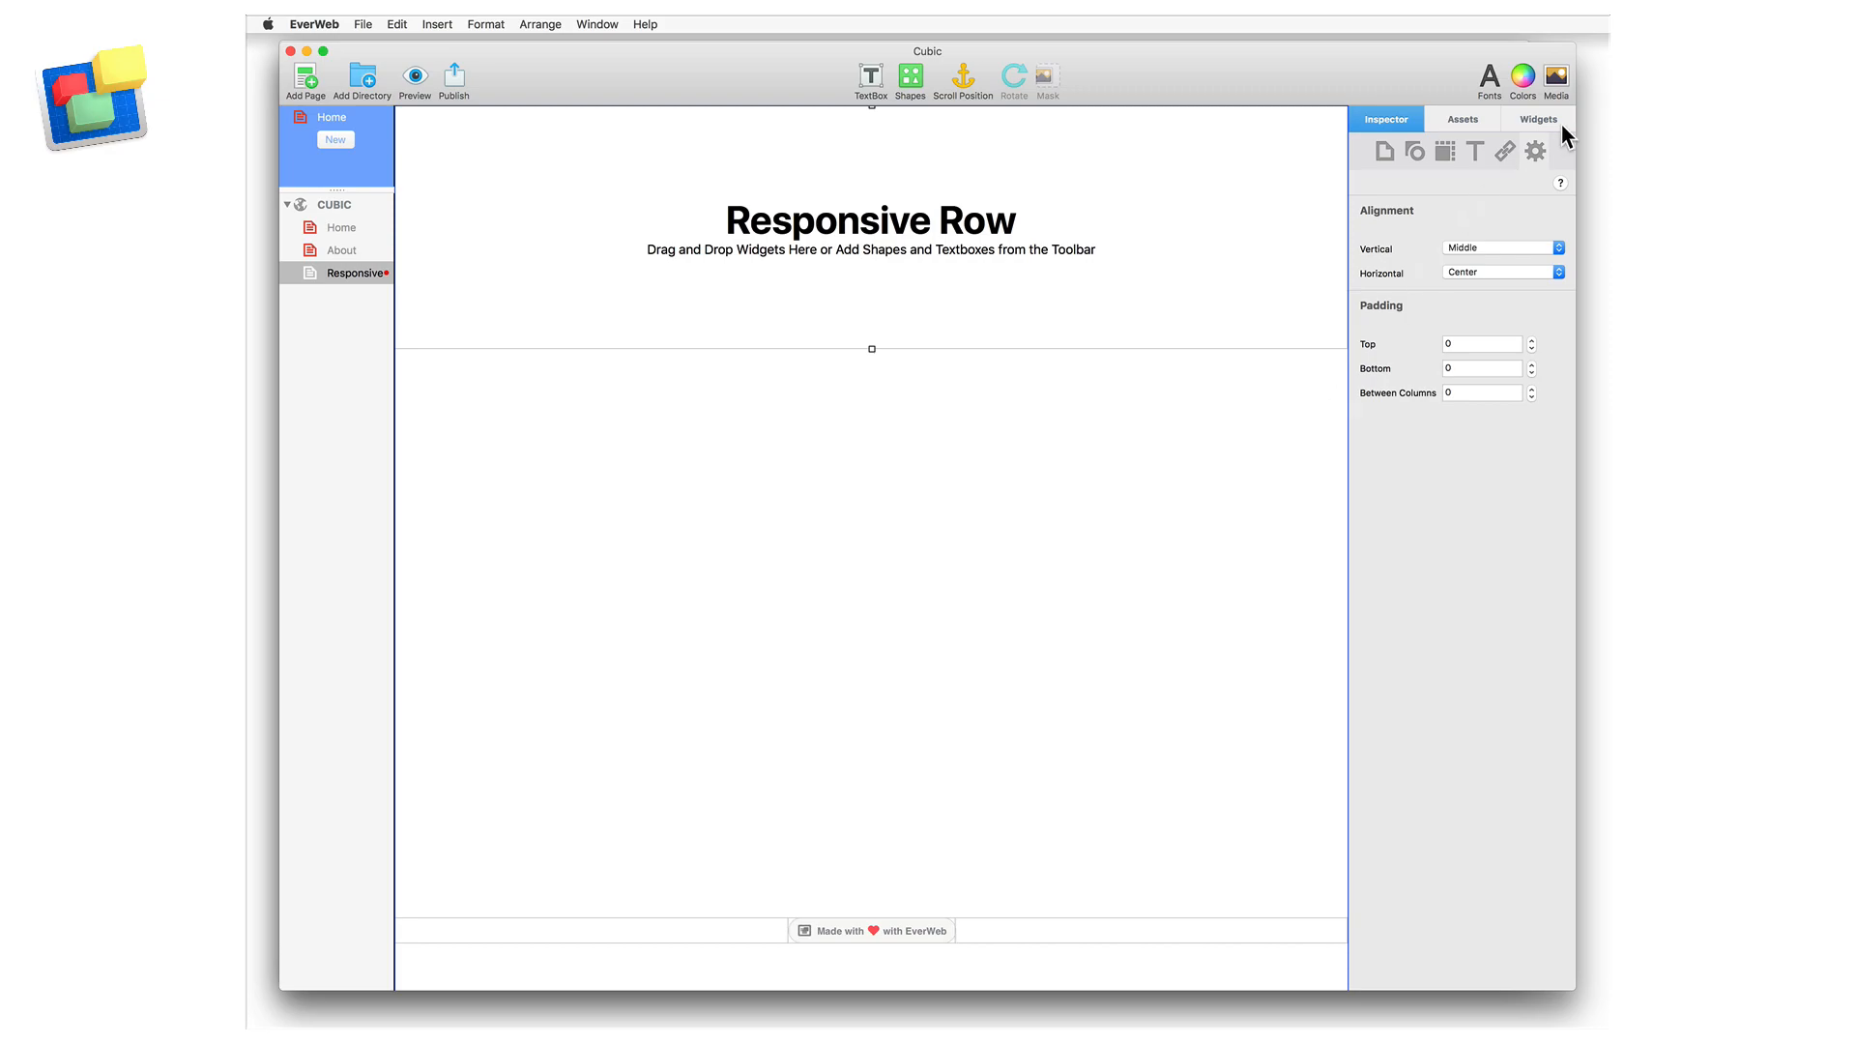
{"action": "left_click", "coordinate": [1537, 118]}
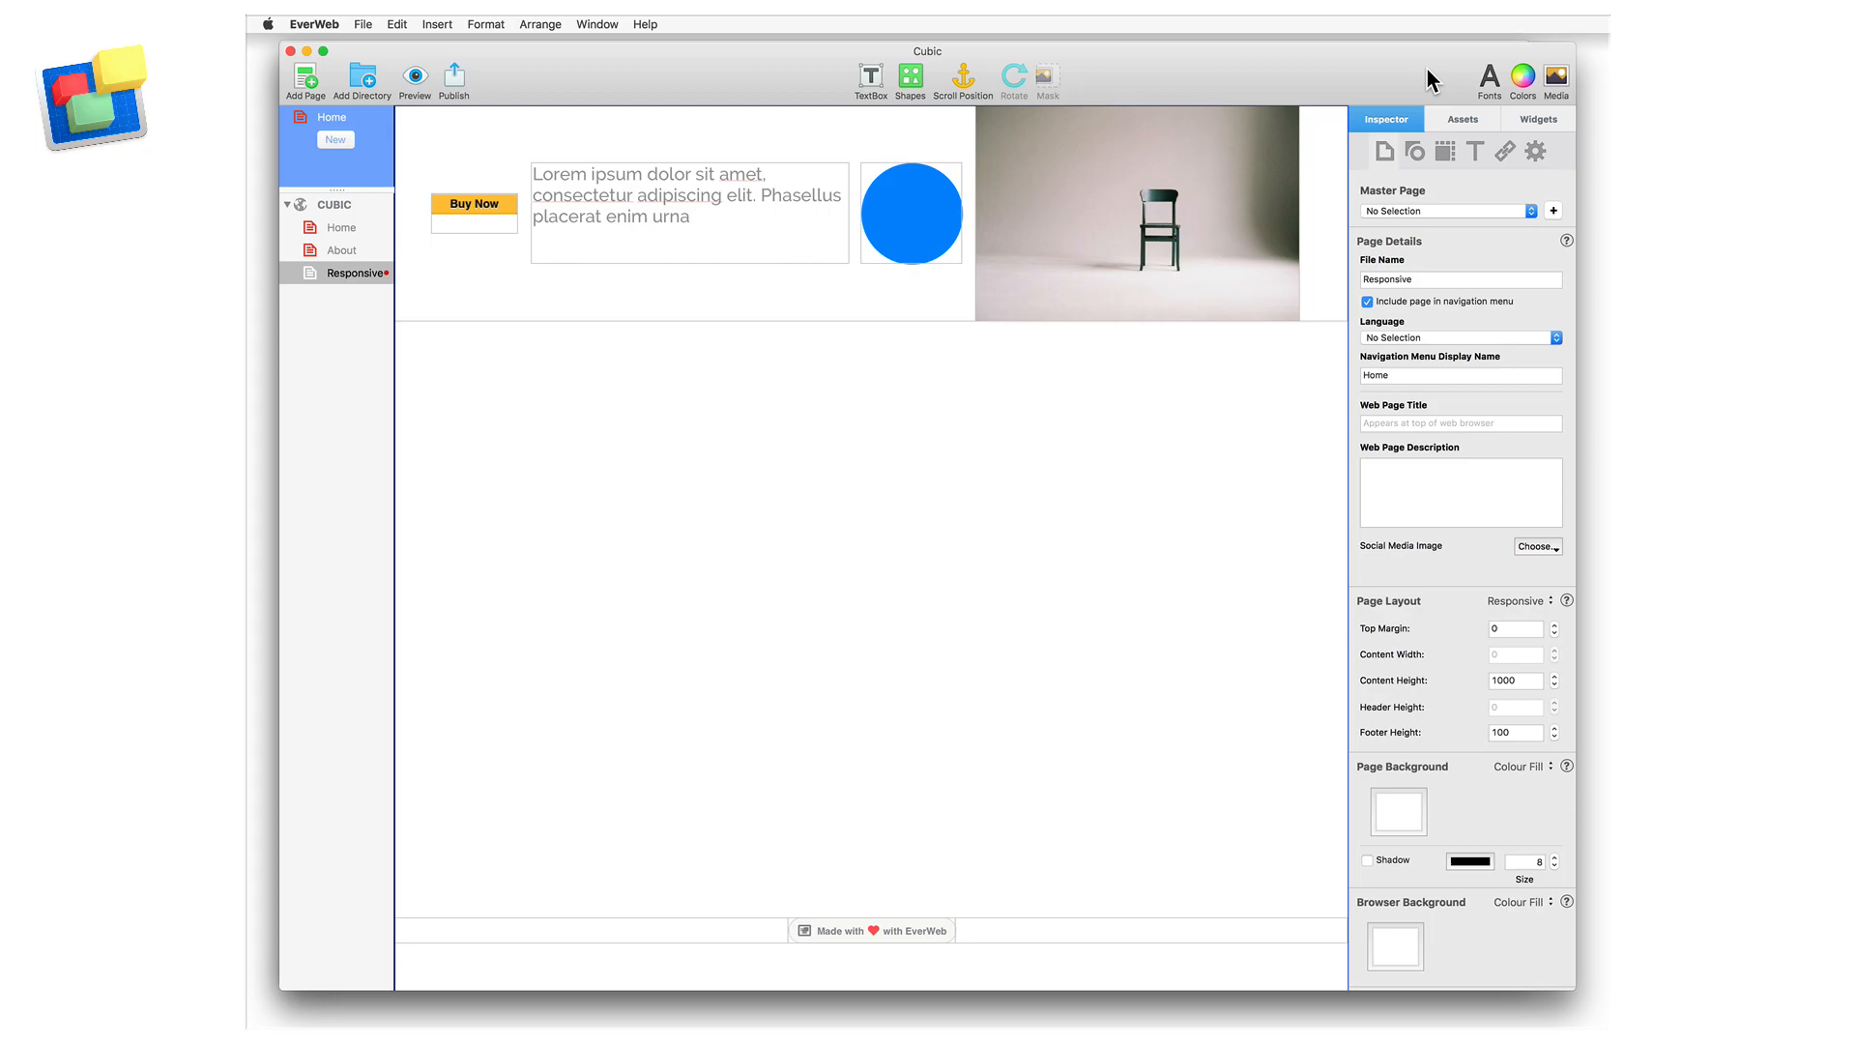
Create a new page from the Blank > Responsive template
{"action": "left_click", "coordinate": [341, 228]}
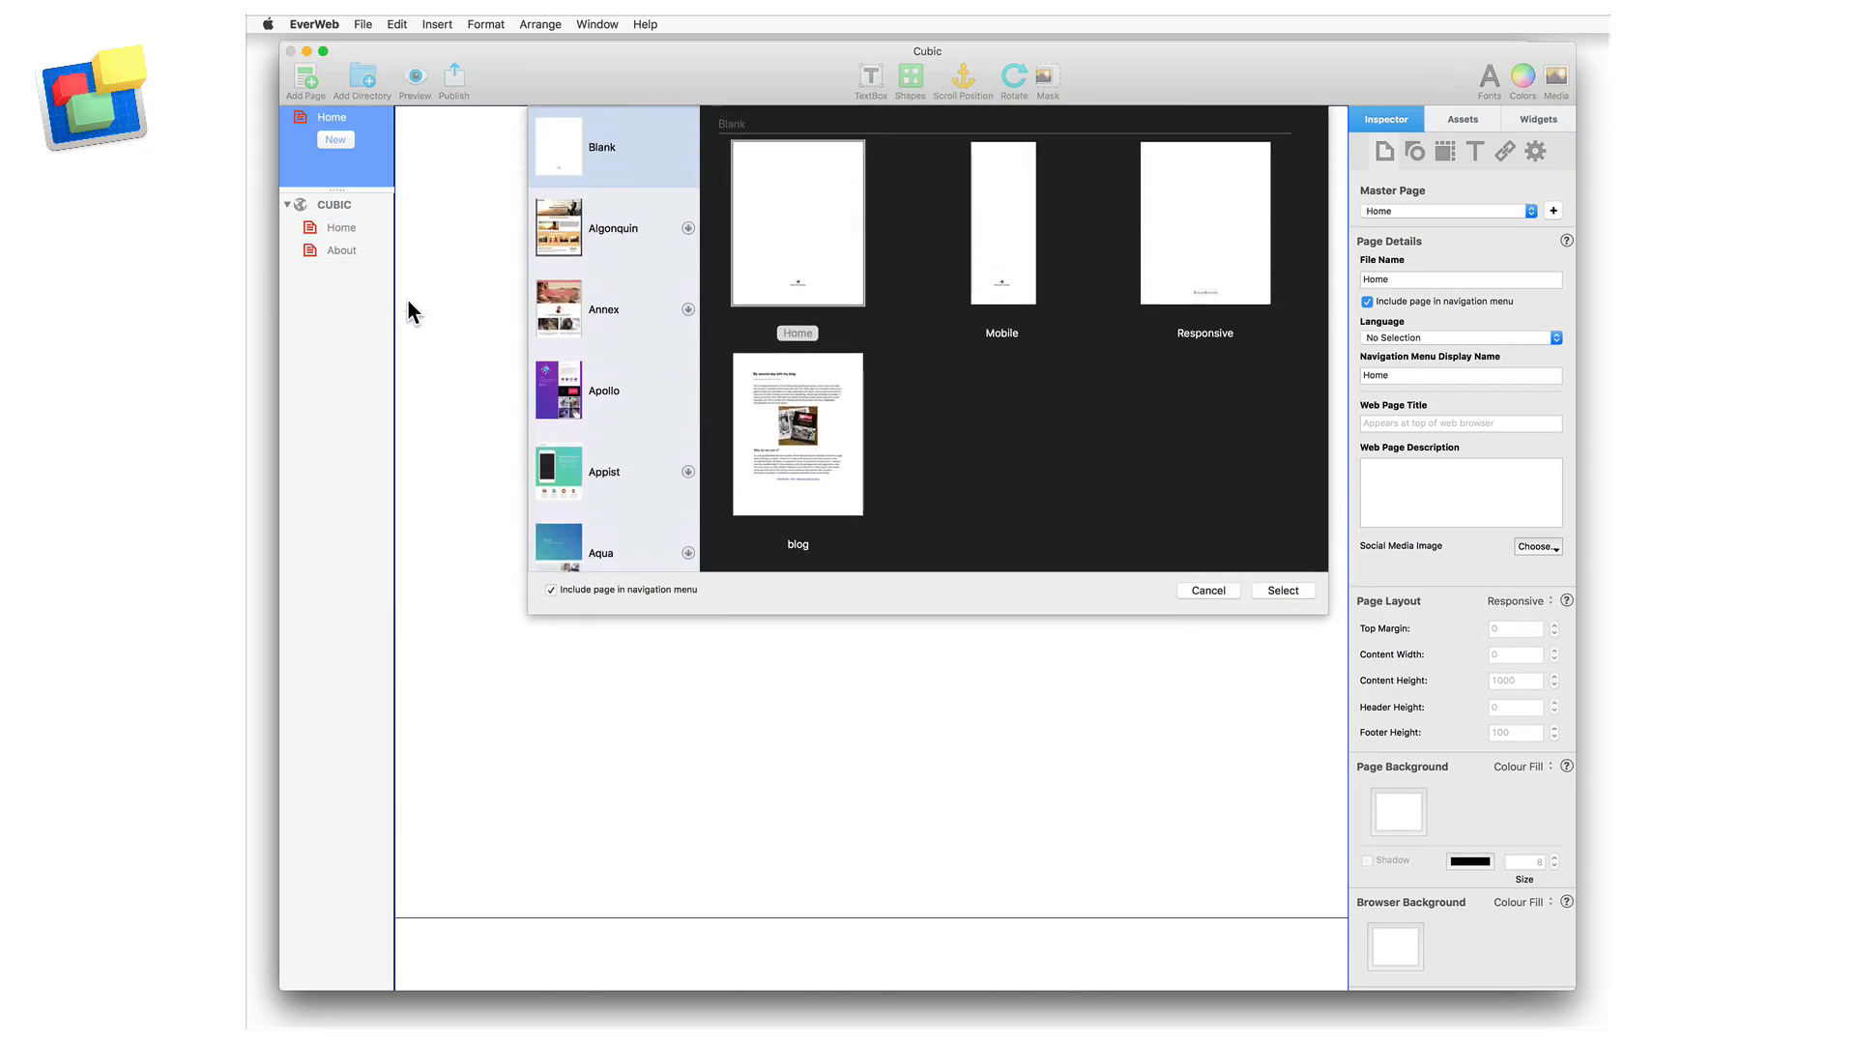
{"action": "left_click", "coordinate": [1204, 224]}
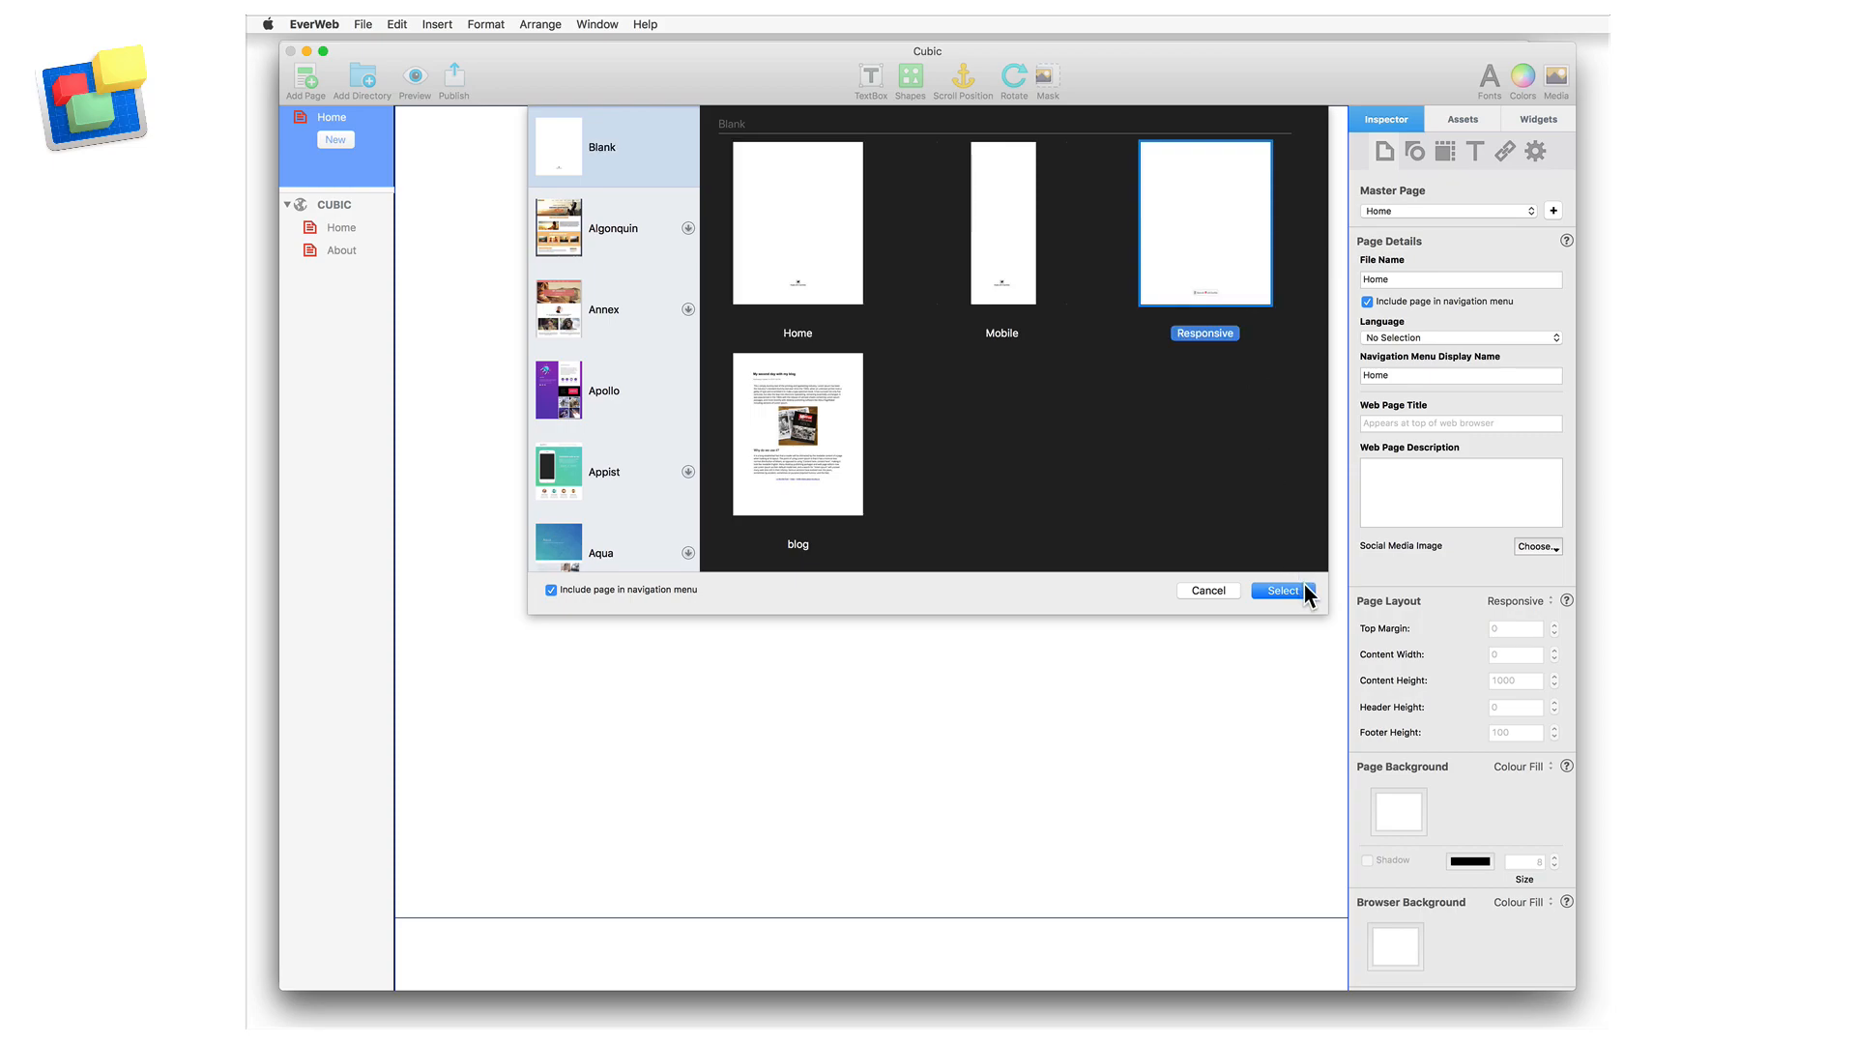
{"action": "left_click", "coordinate": [1278, 591]}
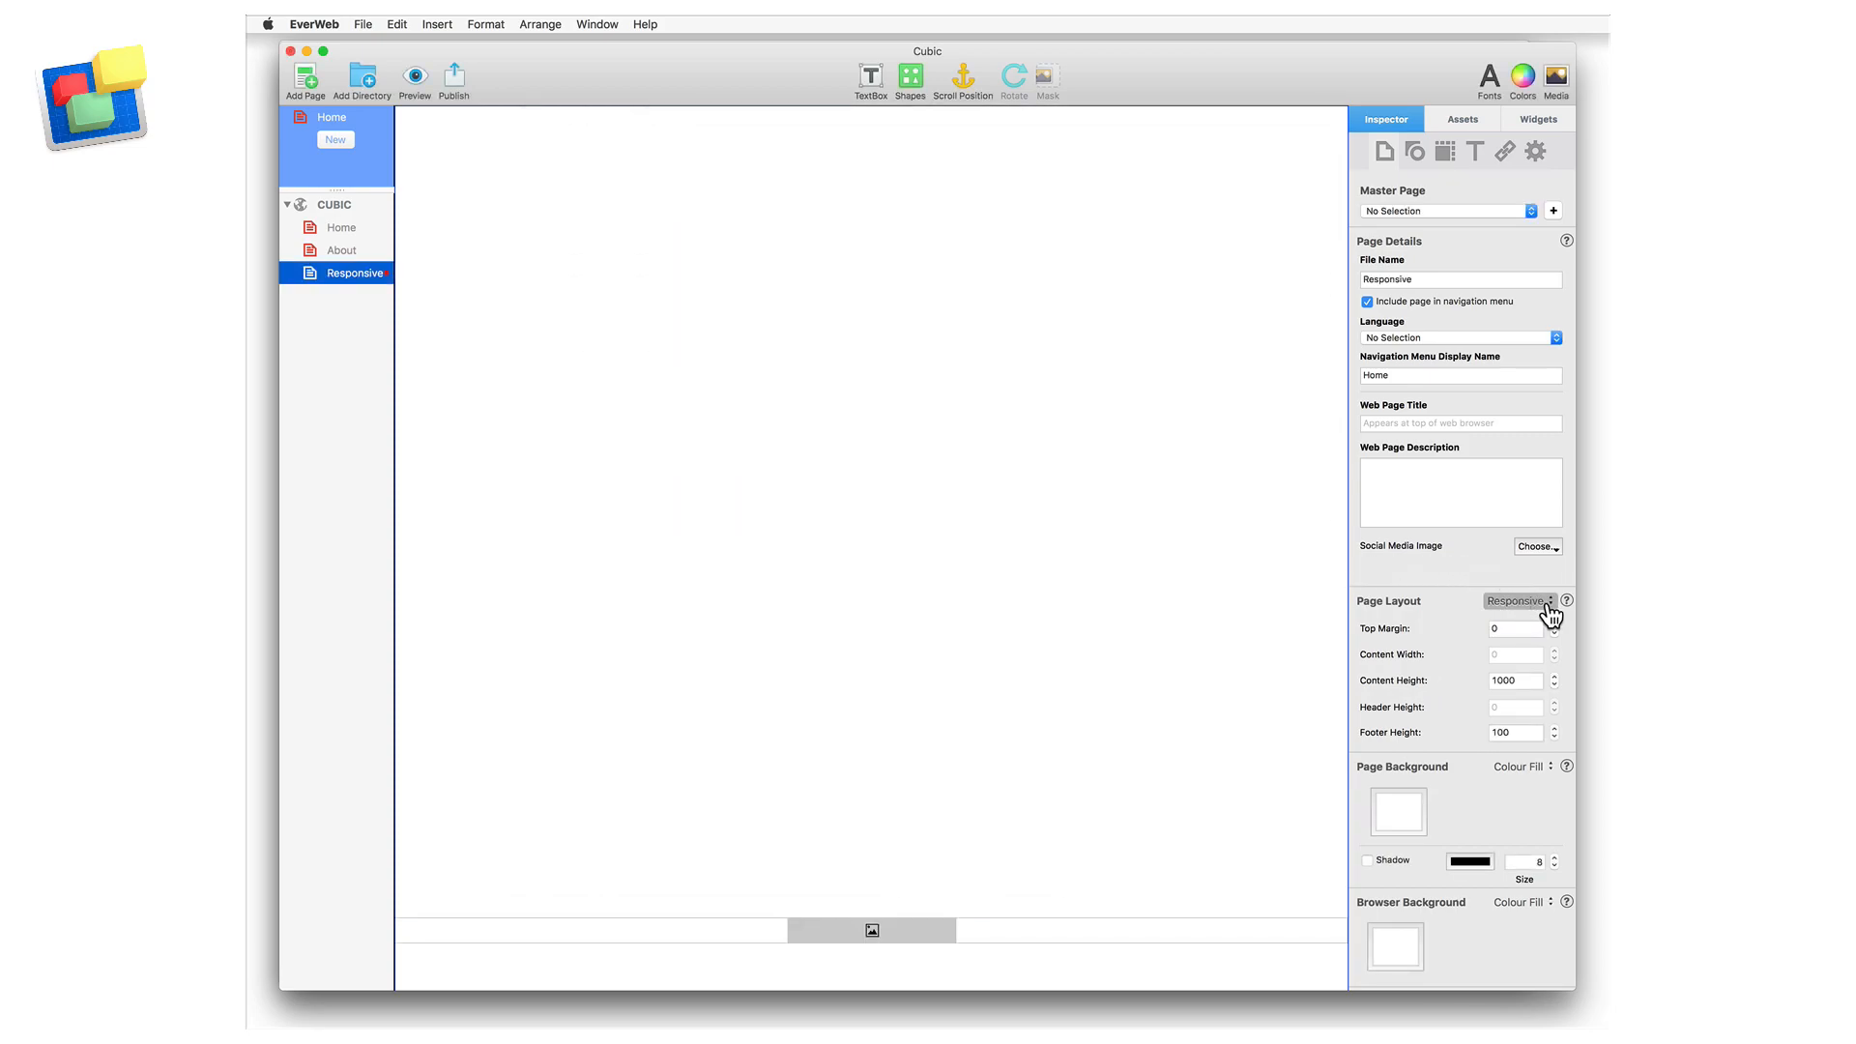
Confirm the Page Layout is Responsive in the Inspector and add an empty Responsive Row
{"action": "left_click", "coordinate": [1522, 599]}
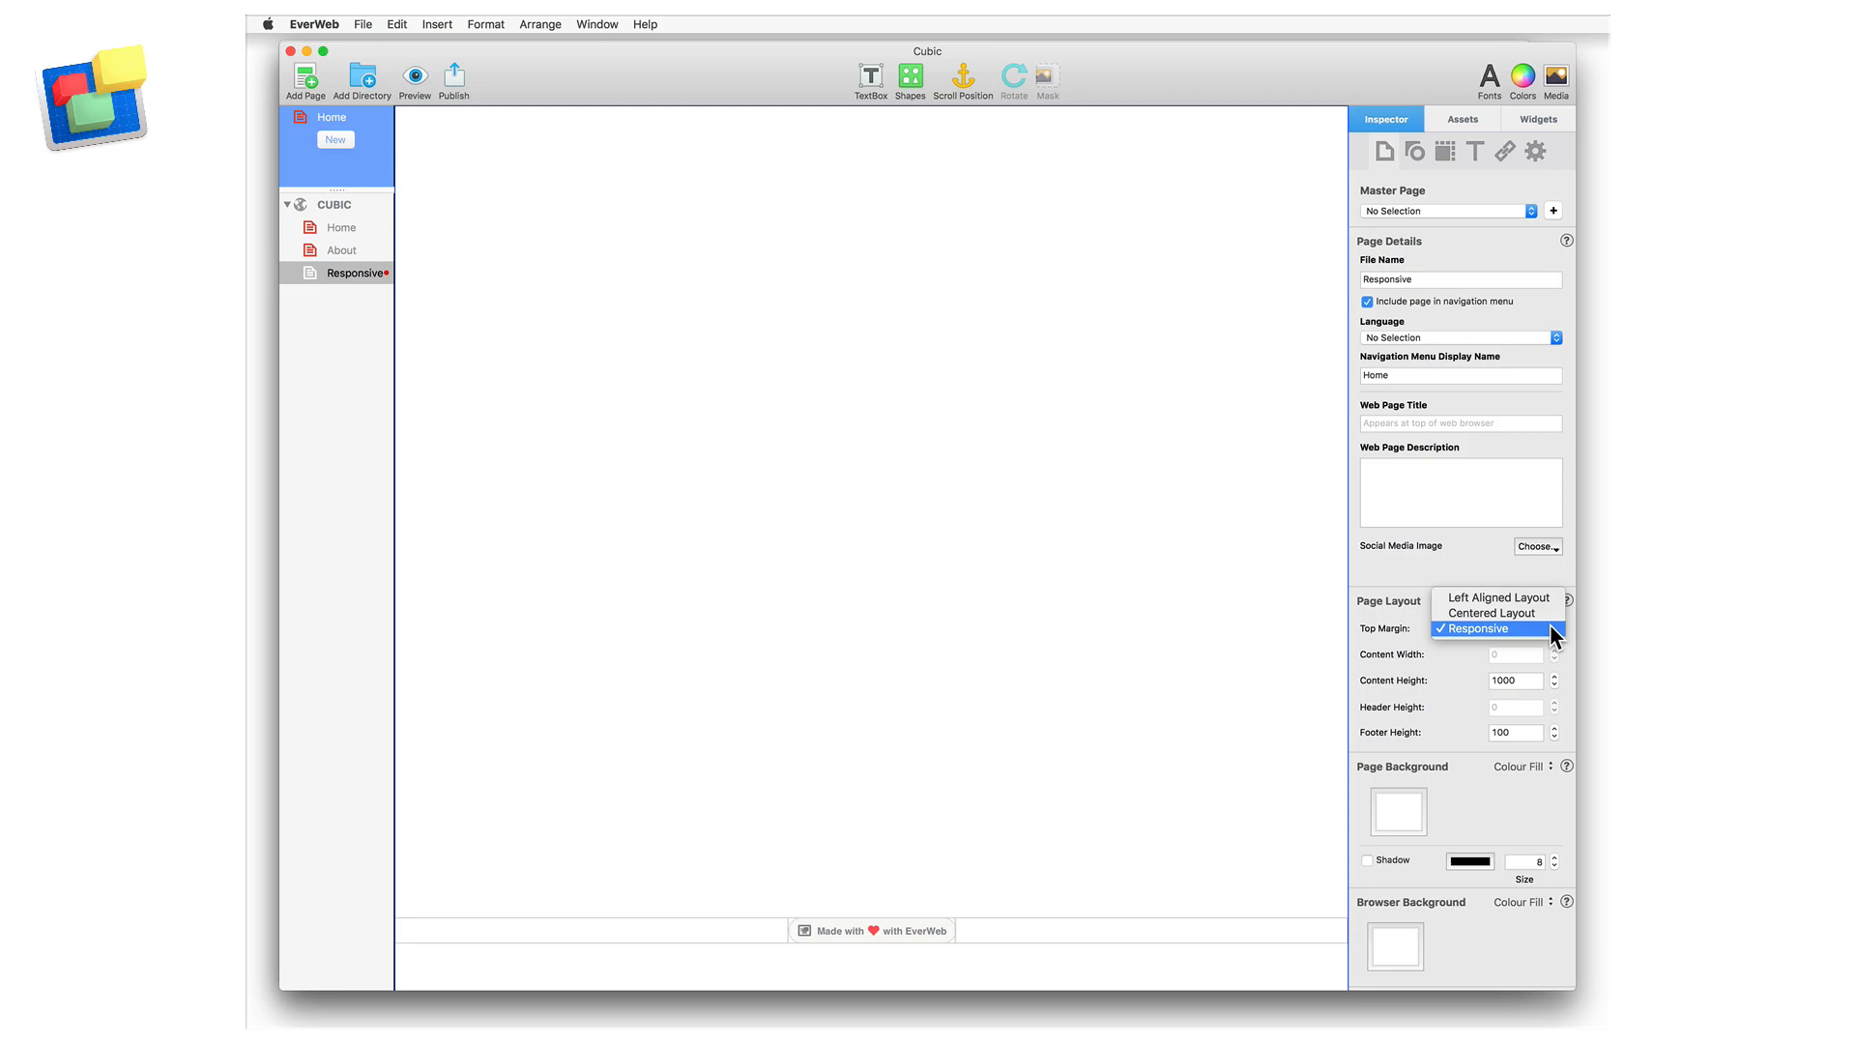
{"action": "left_click", "coordinate": [1497, 628]}
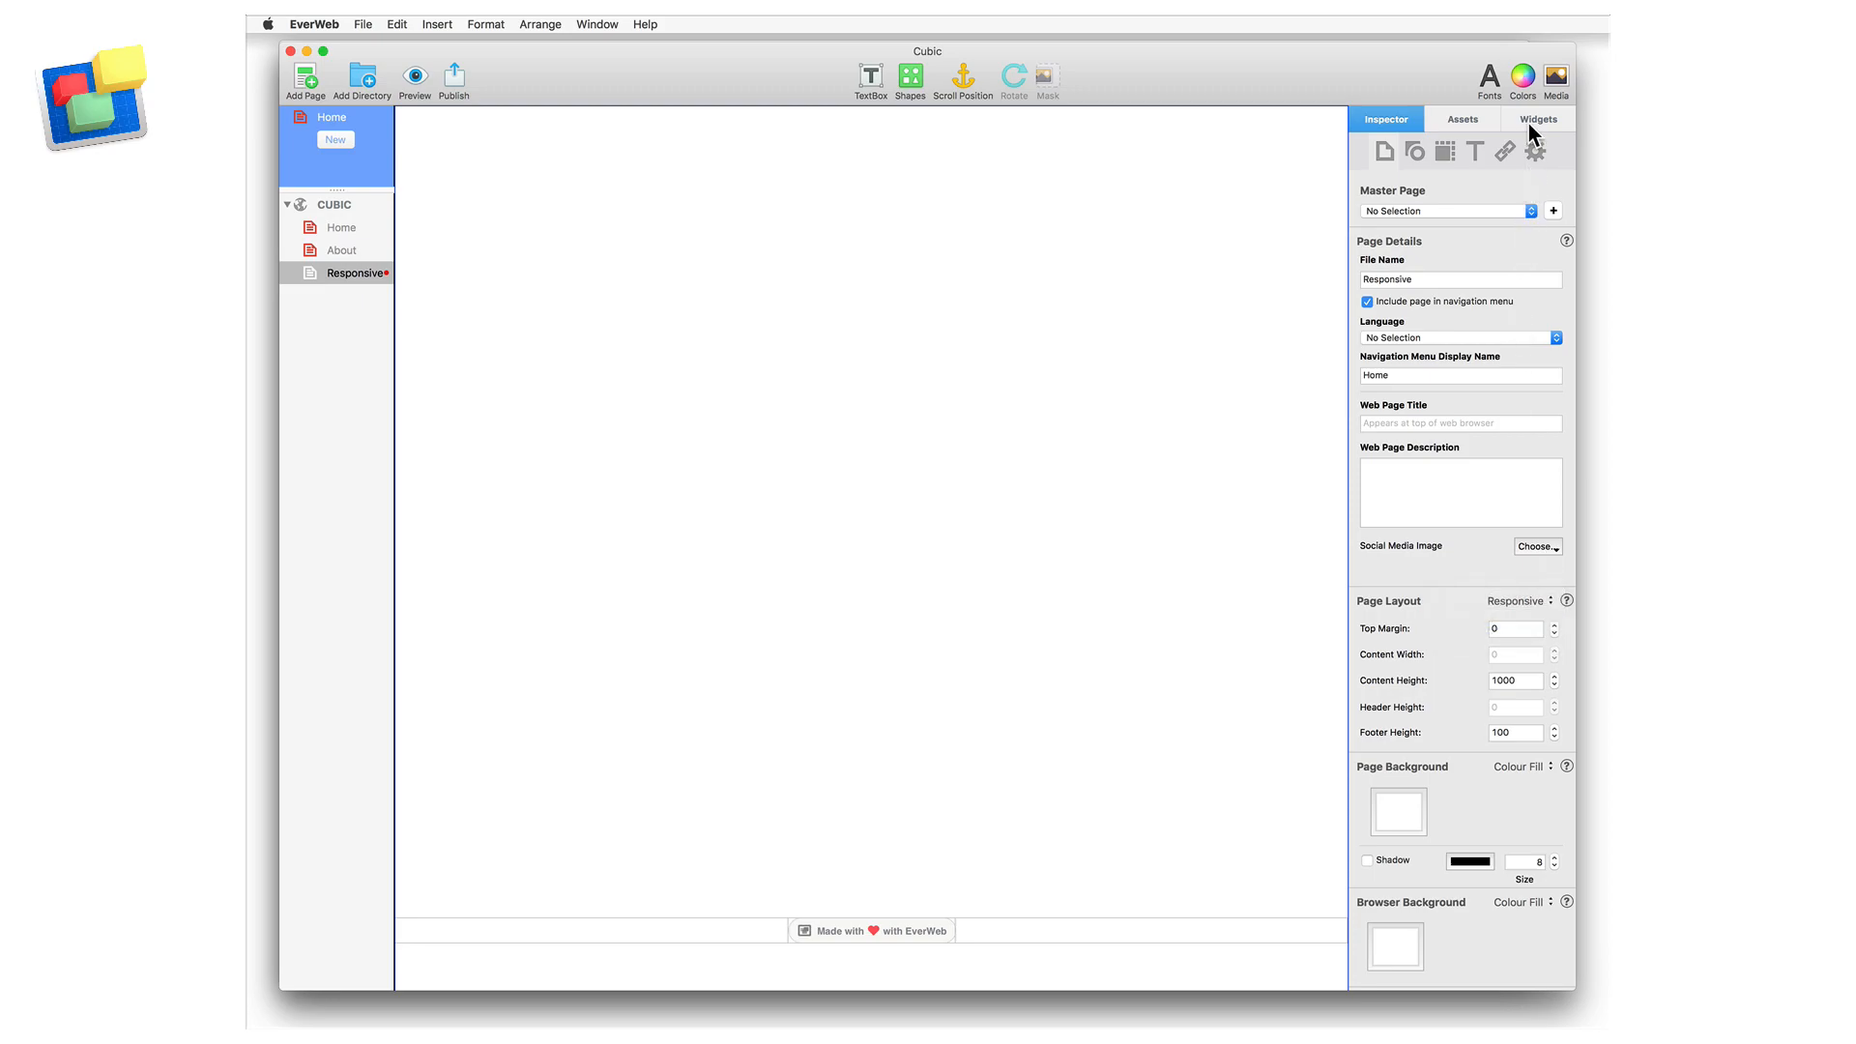
{"action": "left_click", "coordinate": [1537, 118]}
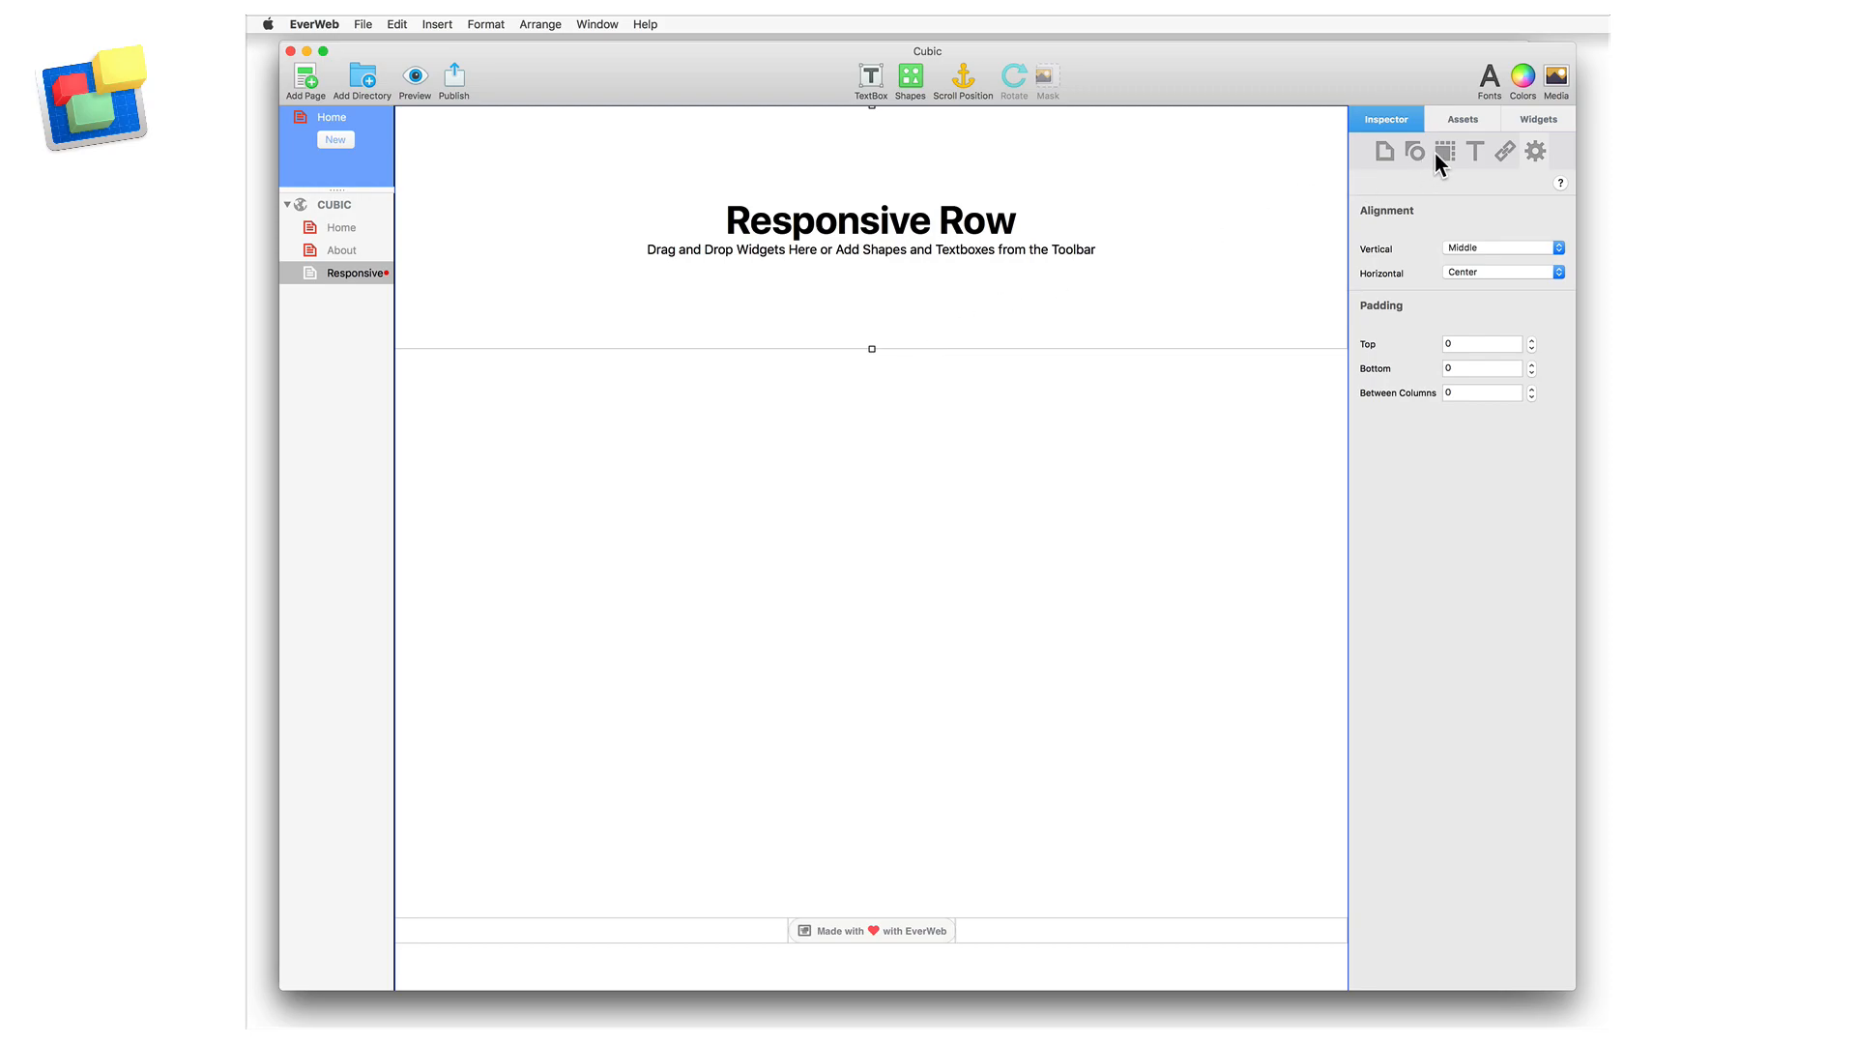
Add a Contact Form widget to the row and a lorem ipsum text box beneath it
{"action": "left_click", "coordinate": [1537, 118]}
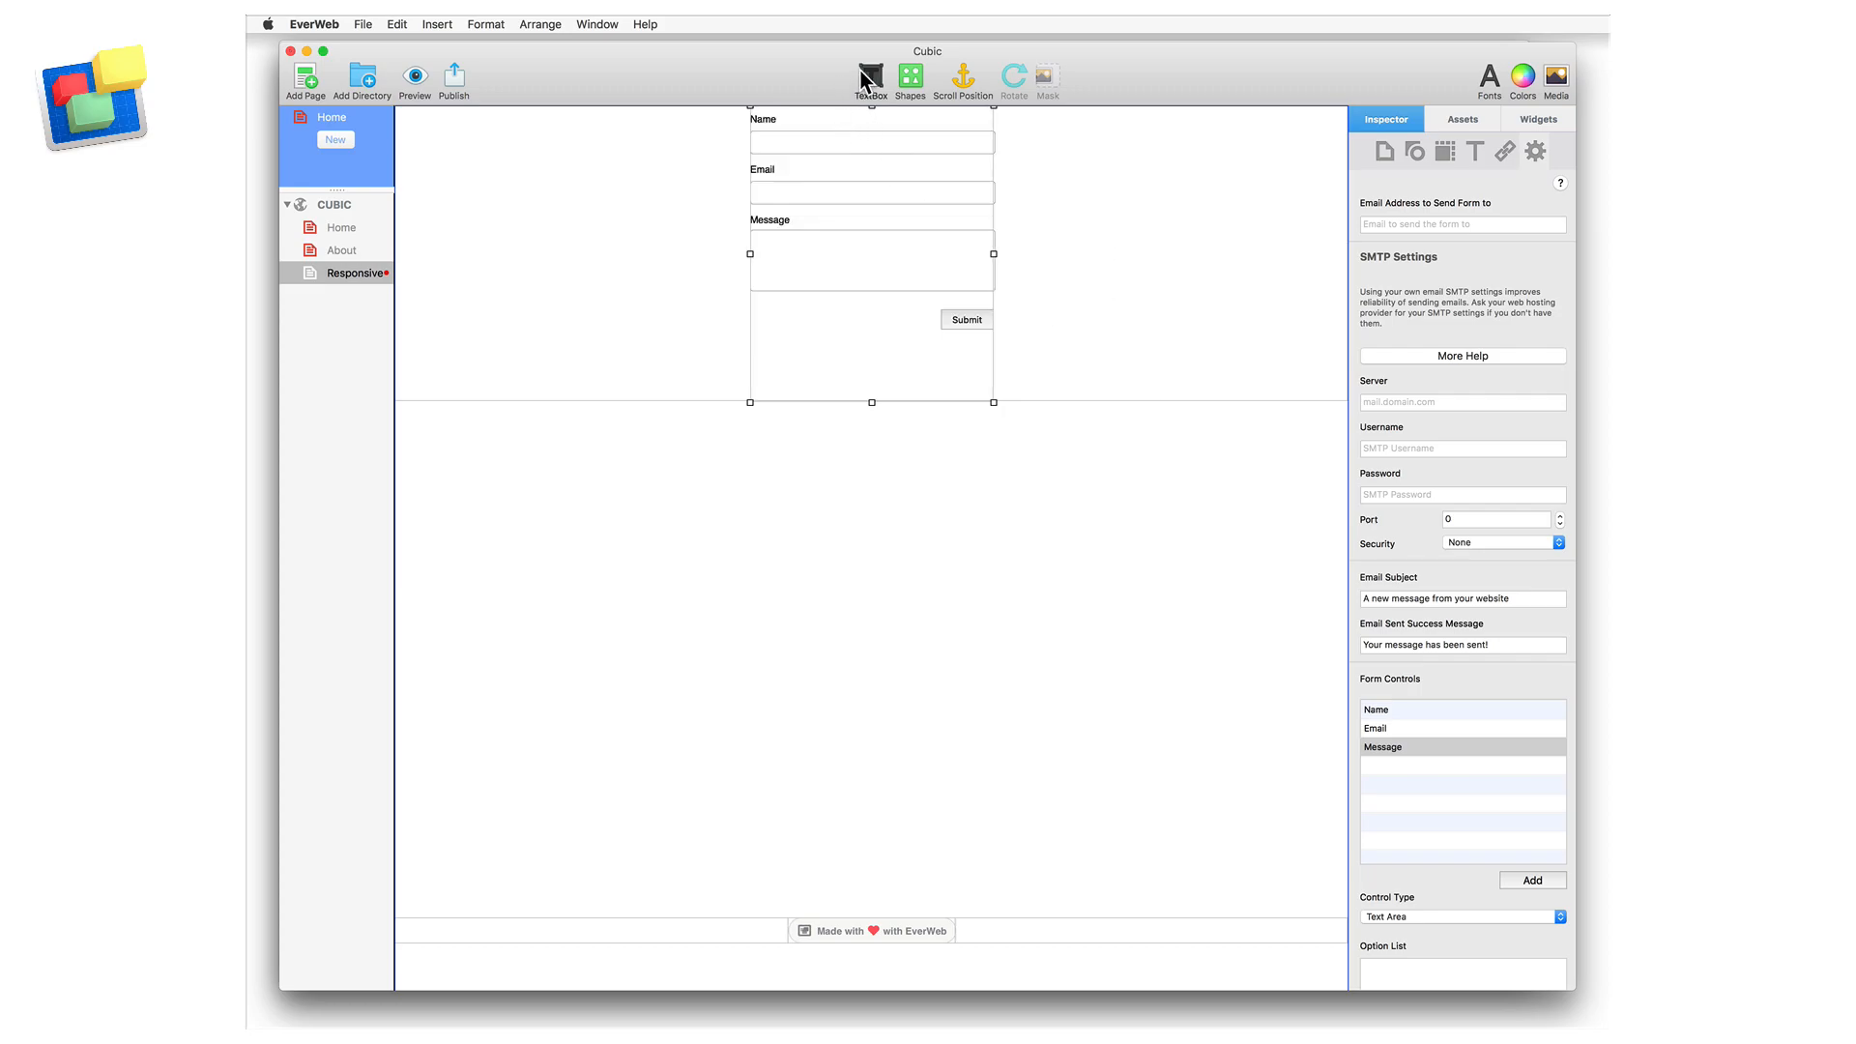
{"action": "left_click", "coordinate": [870, 73]}
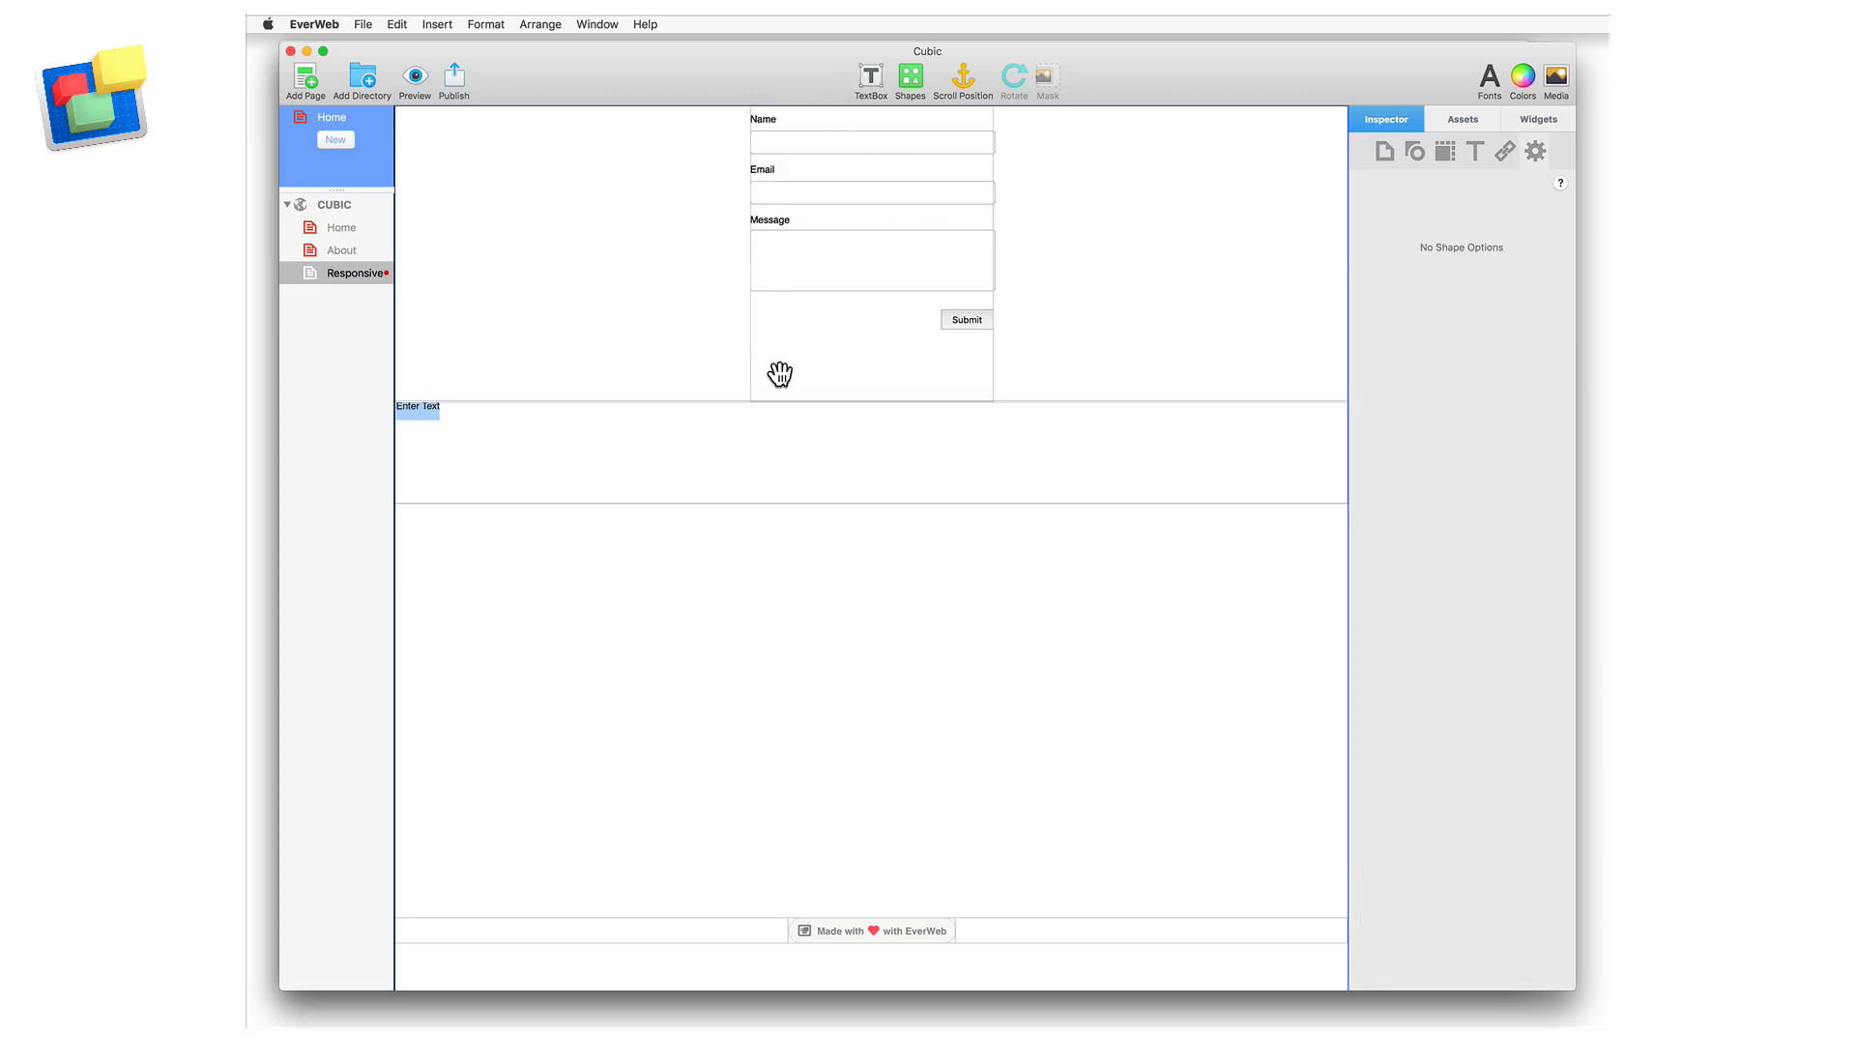
{"action": "left_click", "coordinate": [418, 406]}
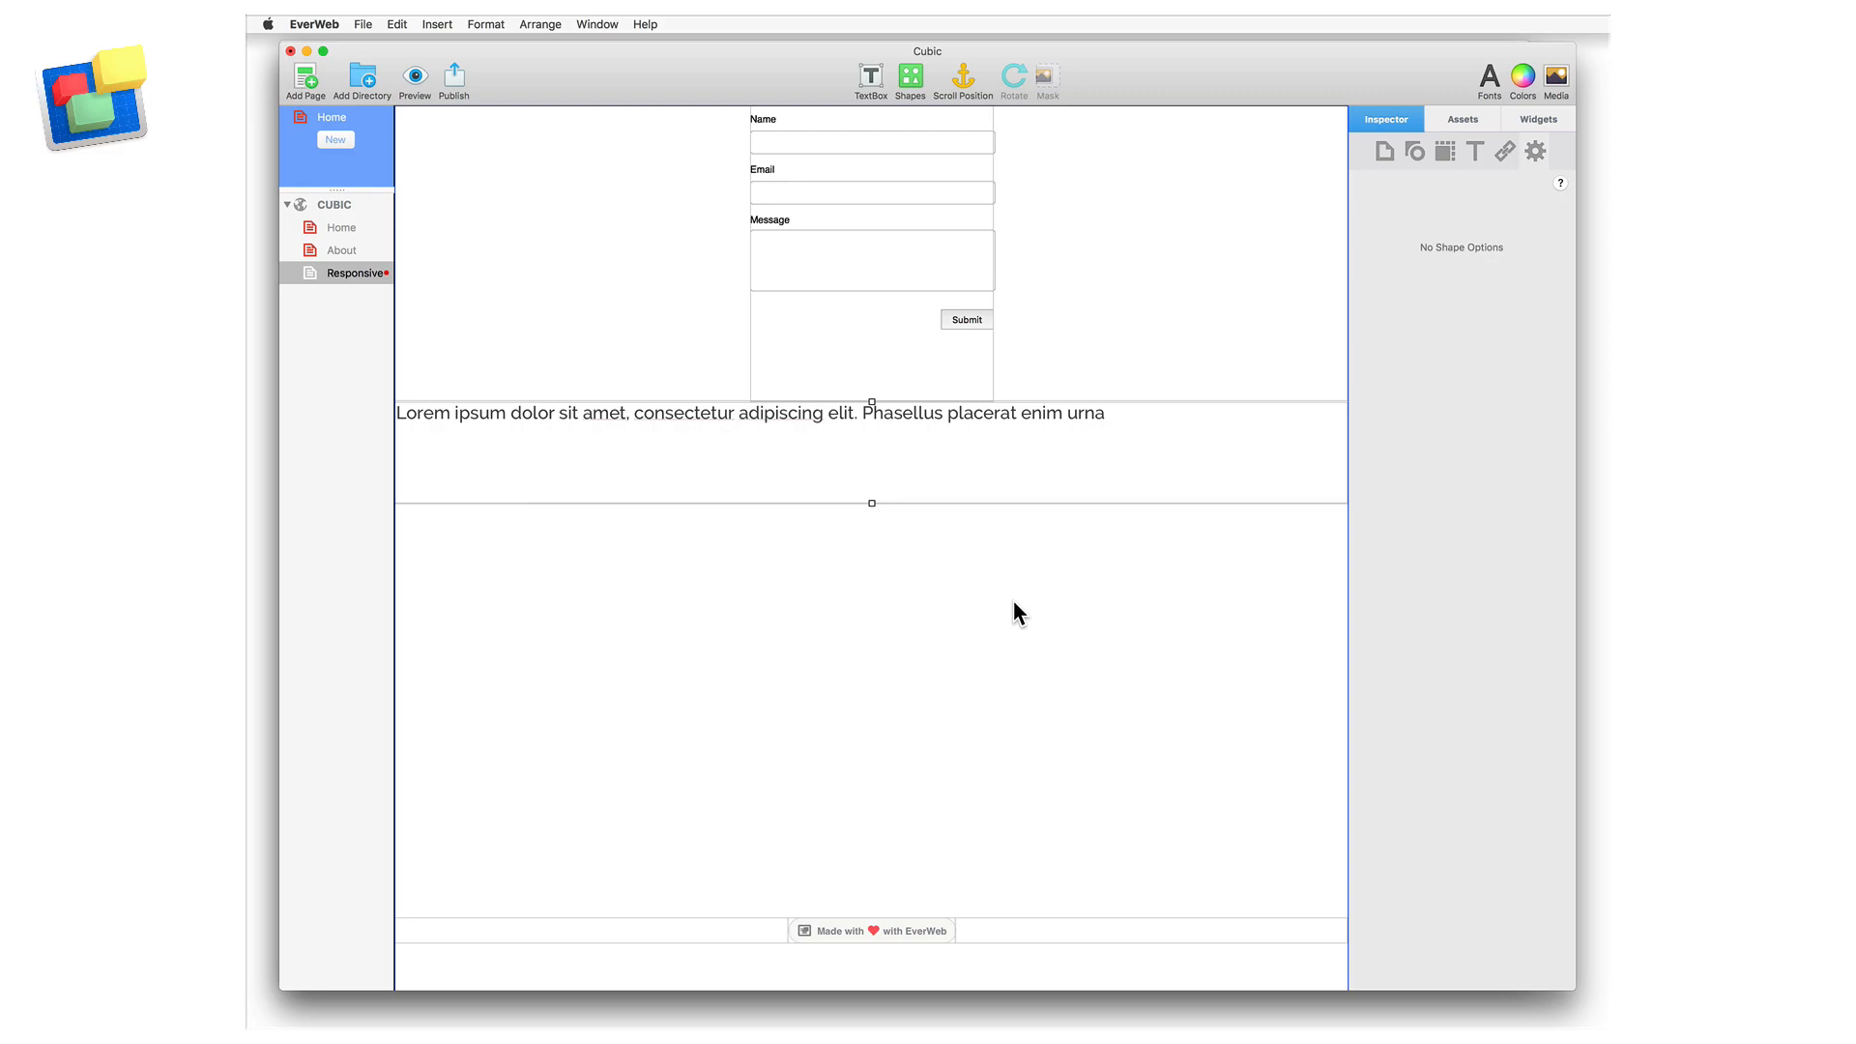
{"action": "mouse_move", "coordinate": [1005, 466]}
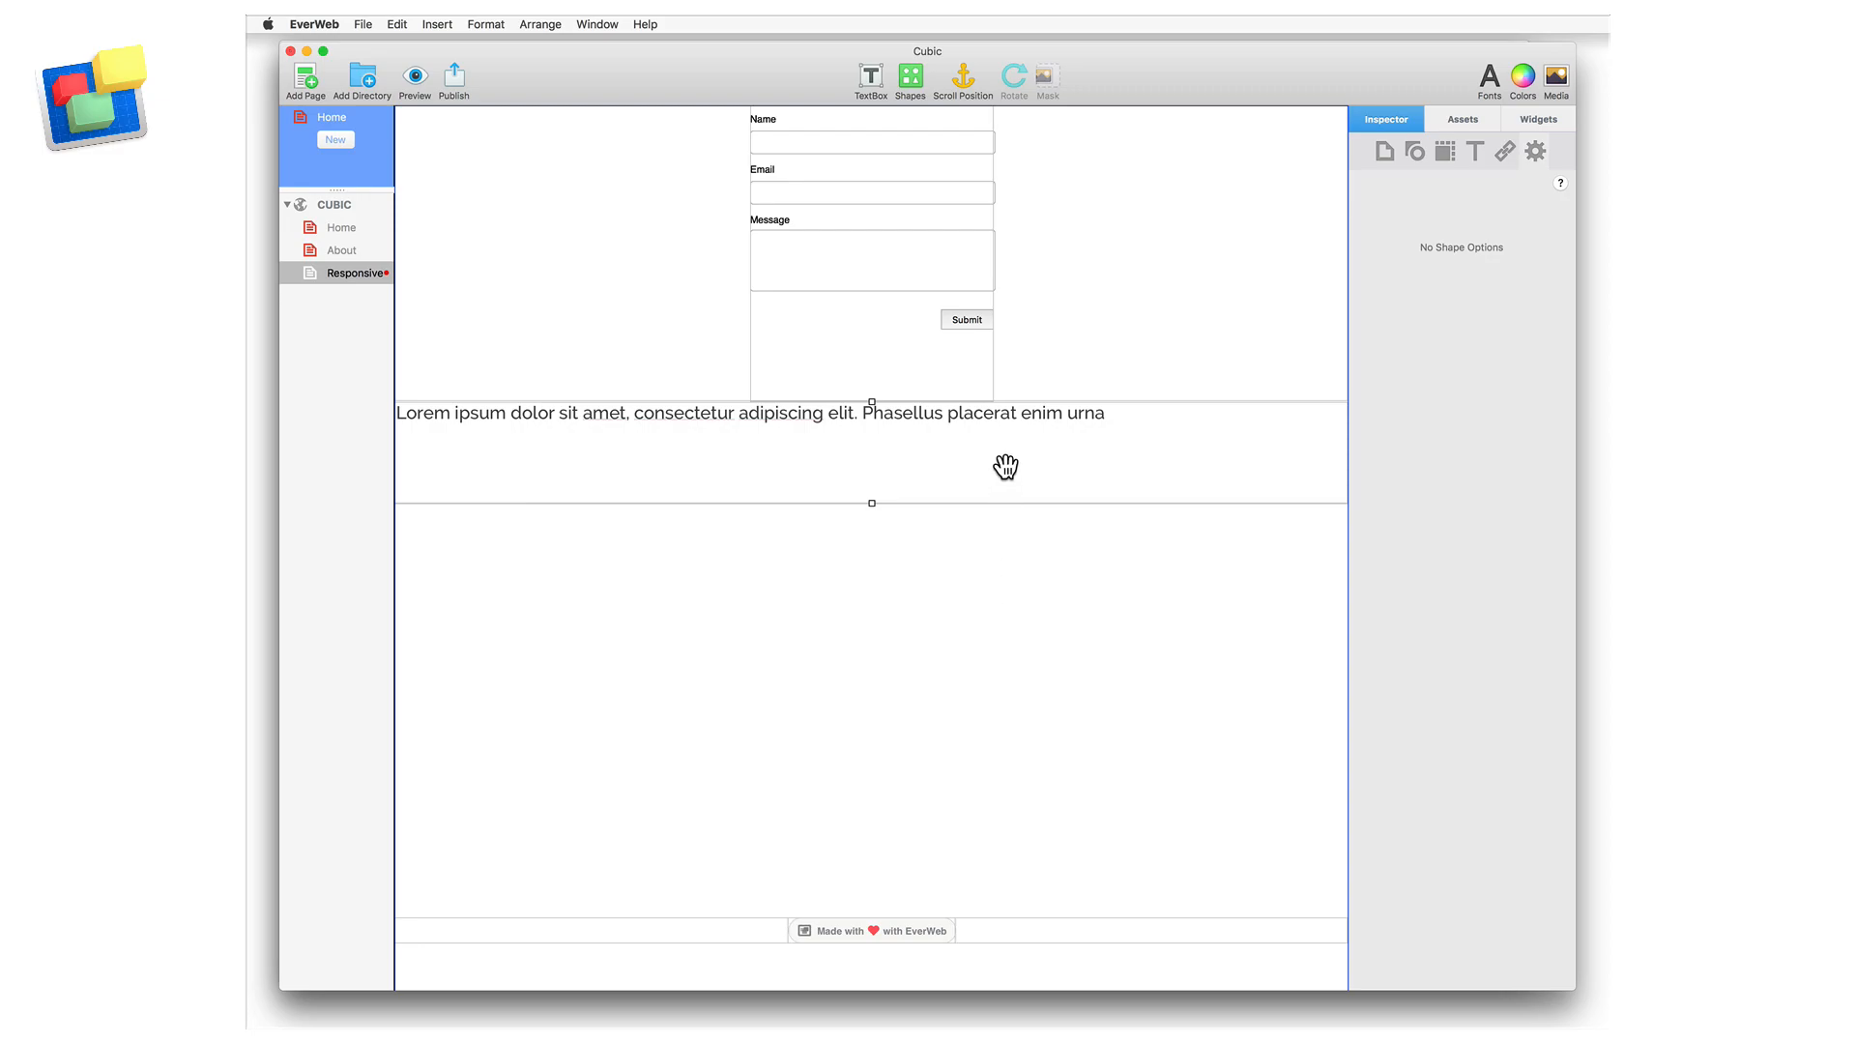
Embed the lorem ipsum text box in Responsive Row 1 beside the form and add a cactus image
{"action": "right_click", "coordinate": [1005, 468]}
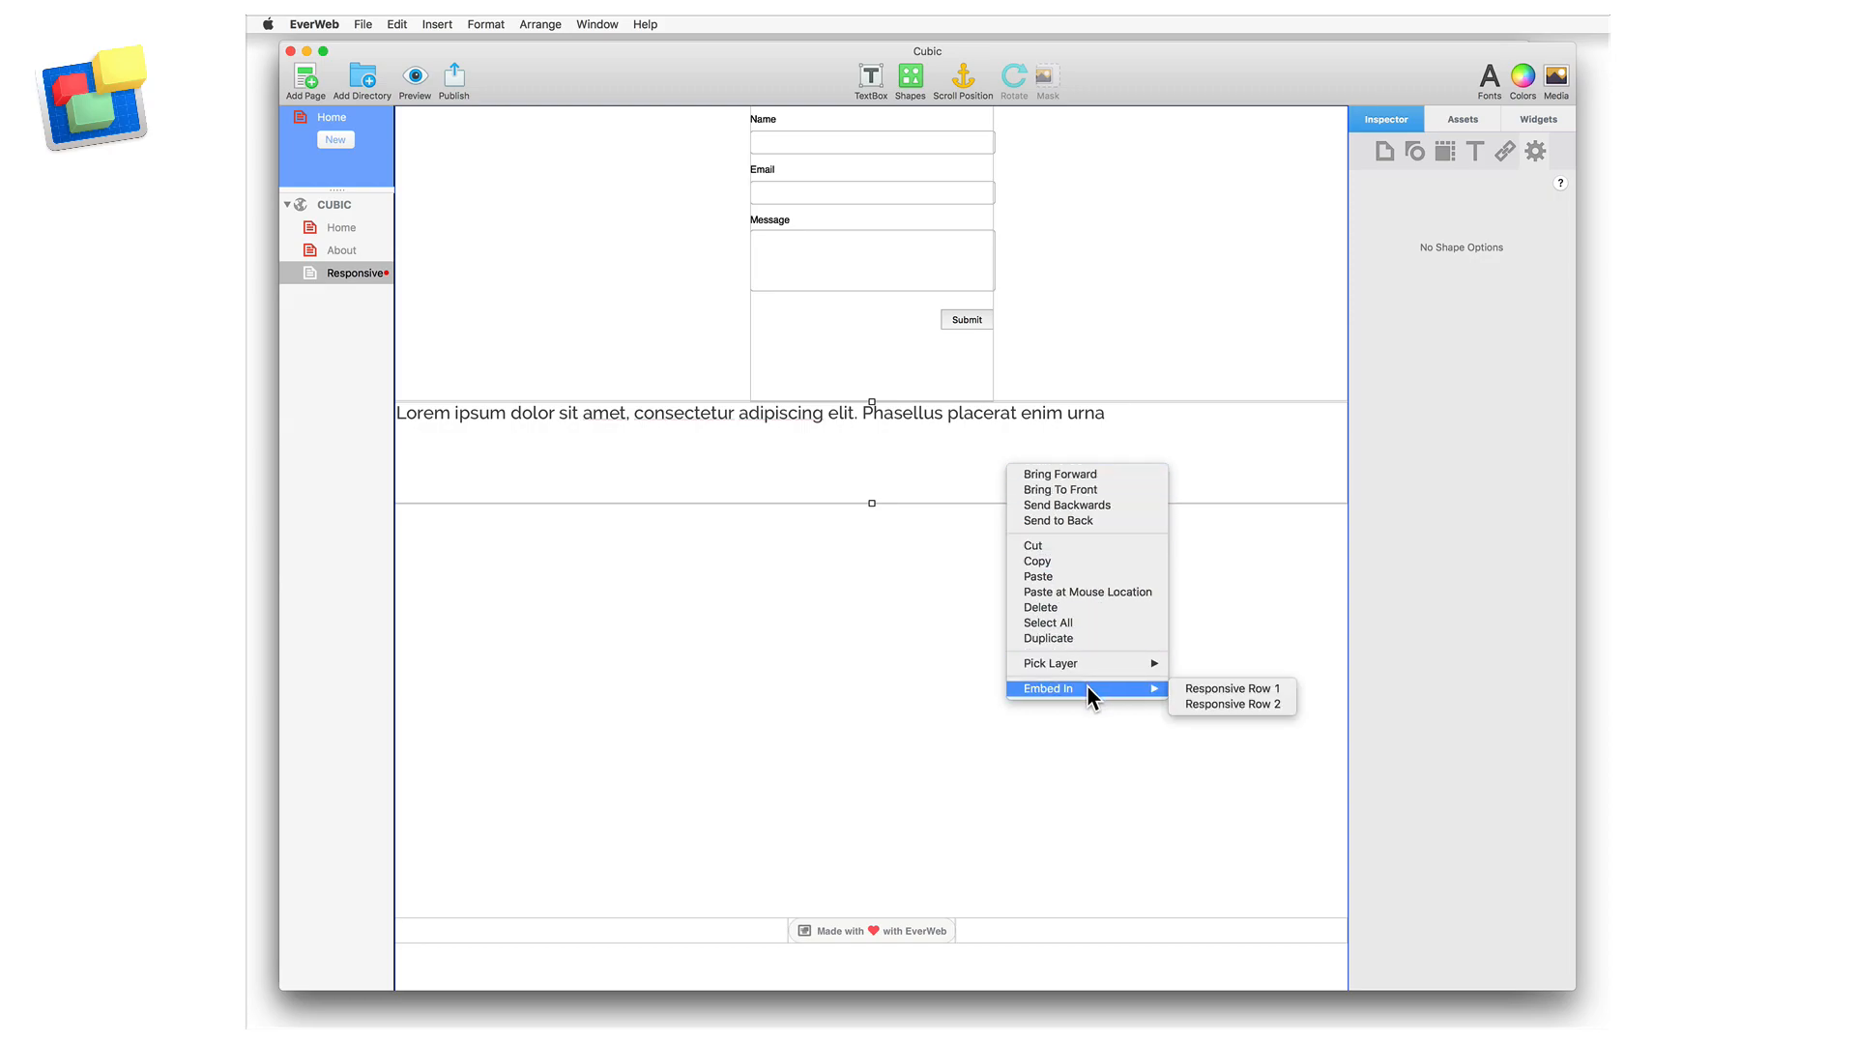
{"action": "mouse_move", "coordinate": [1232, 688]}
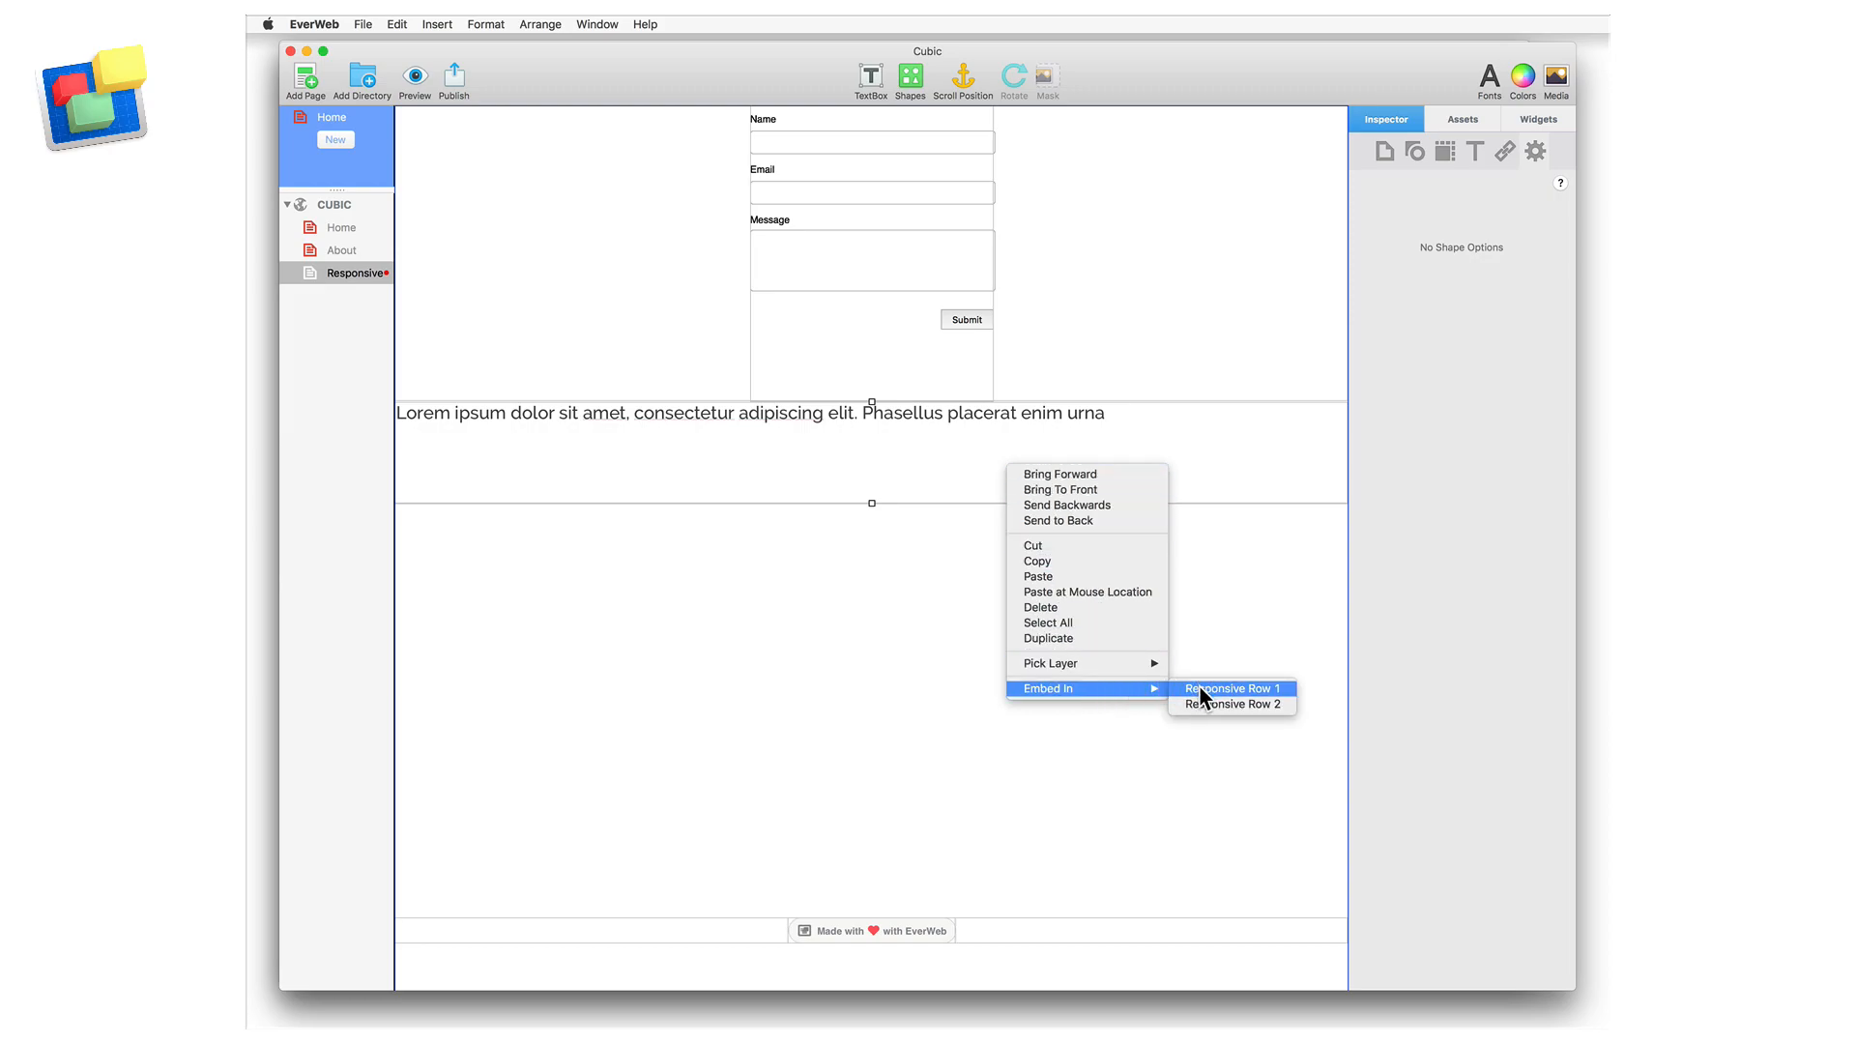
{"action": "left_click", "coordinate": [1232, 688]}
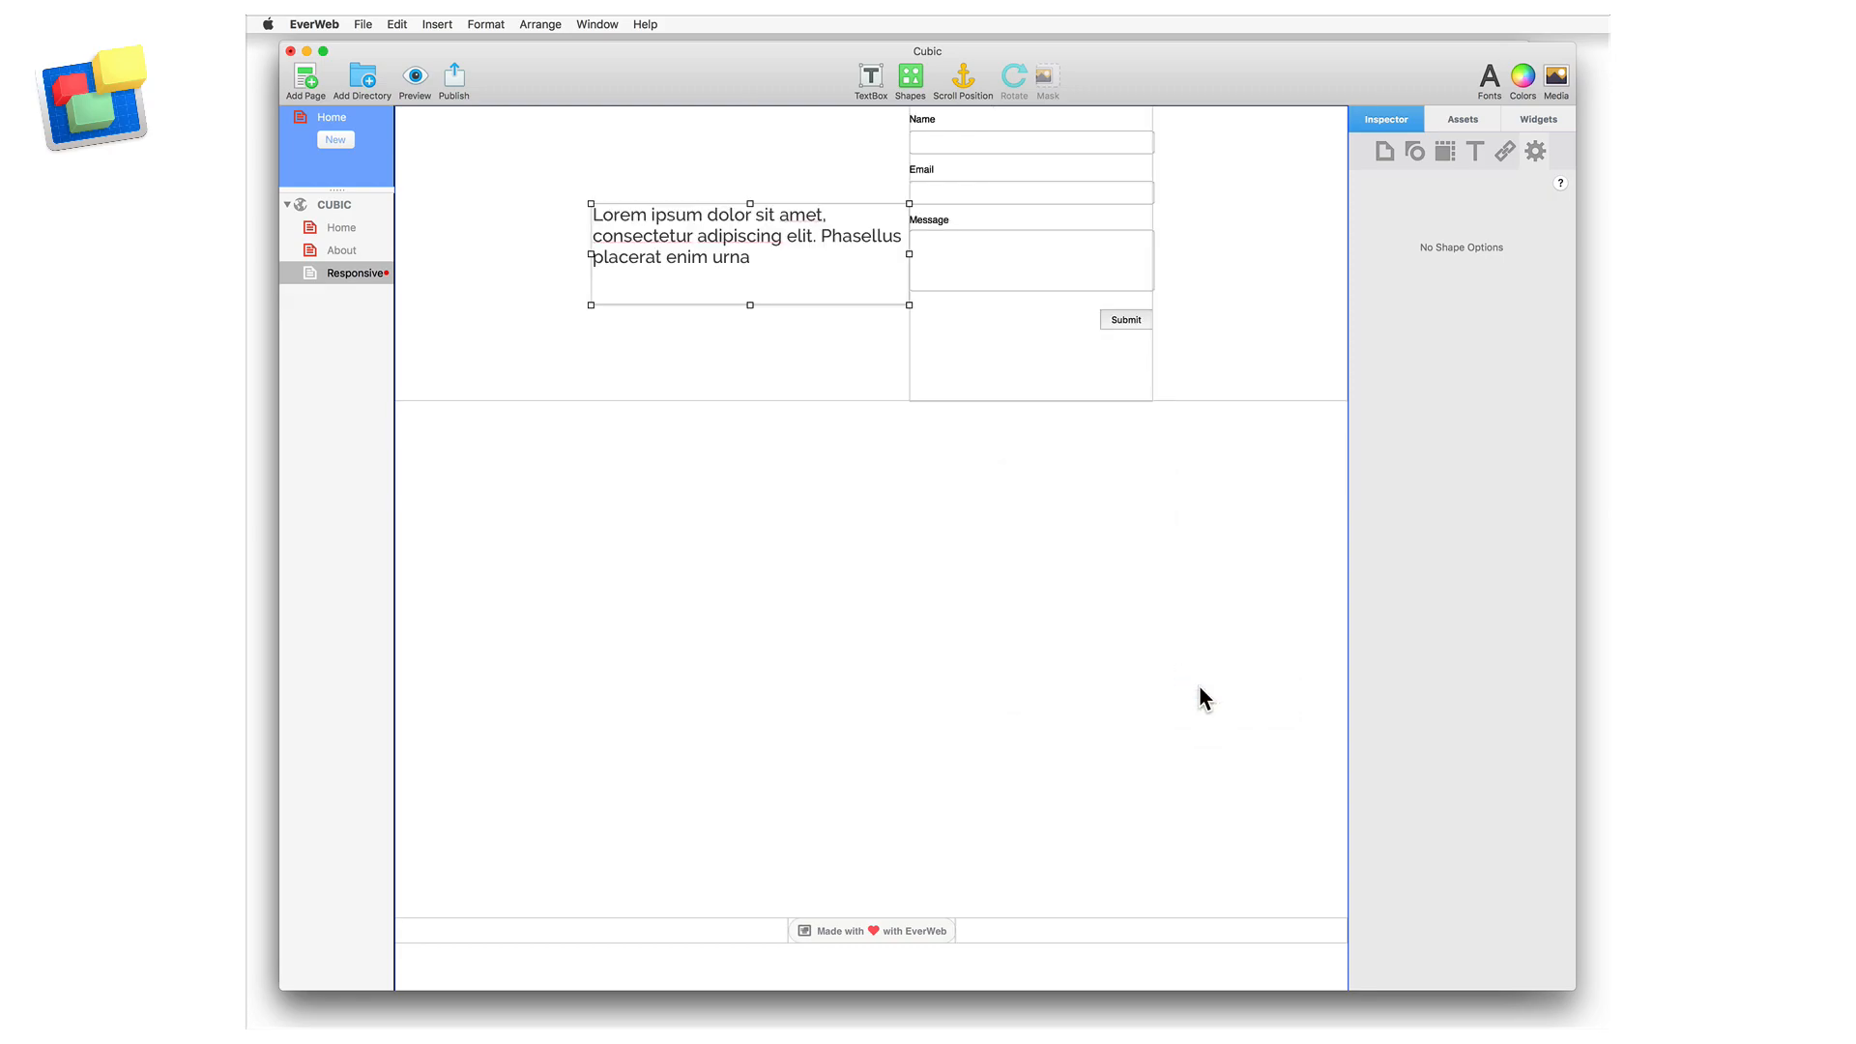
{"action": "mouse_move", "coordinate": [1332, 321]}
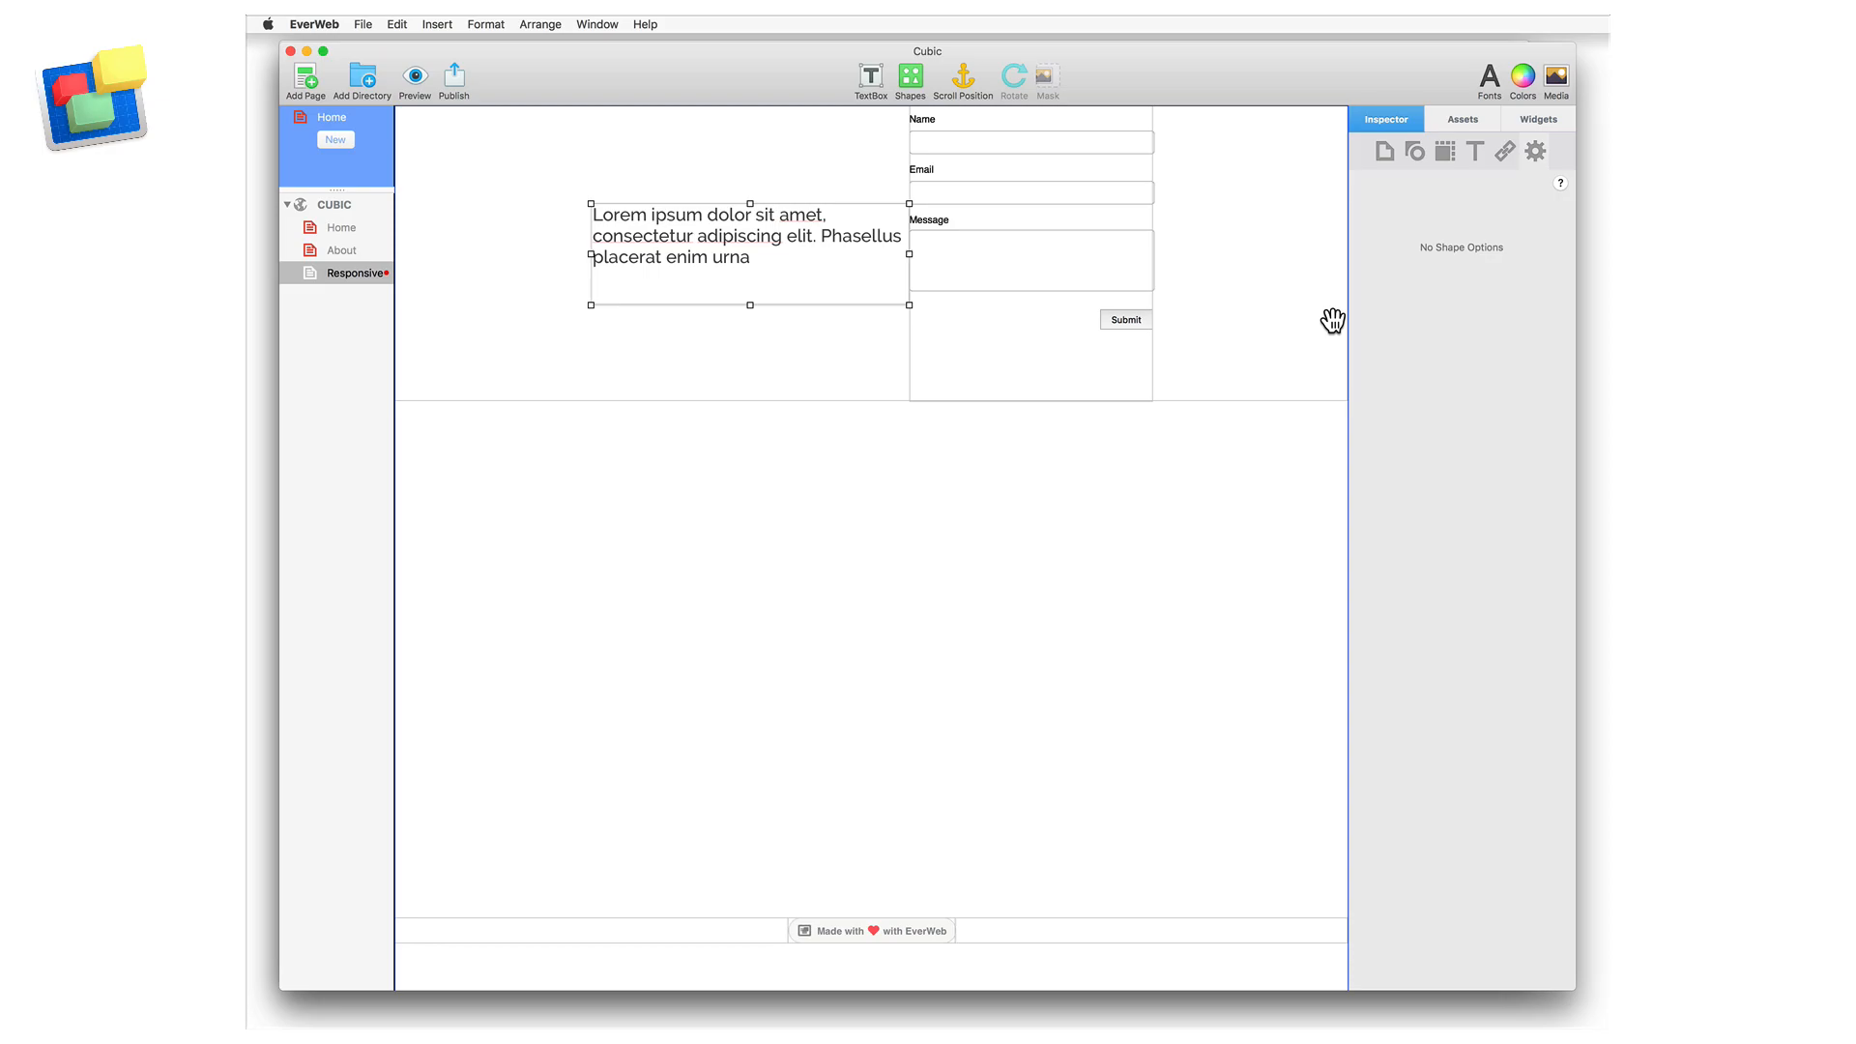
{"action": "mouse_move", "coordinate": [1458, 162]}
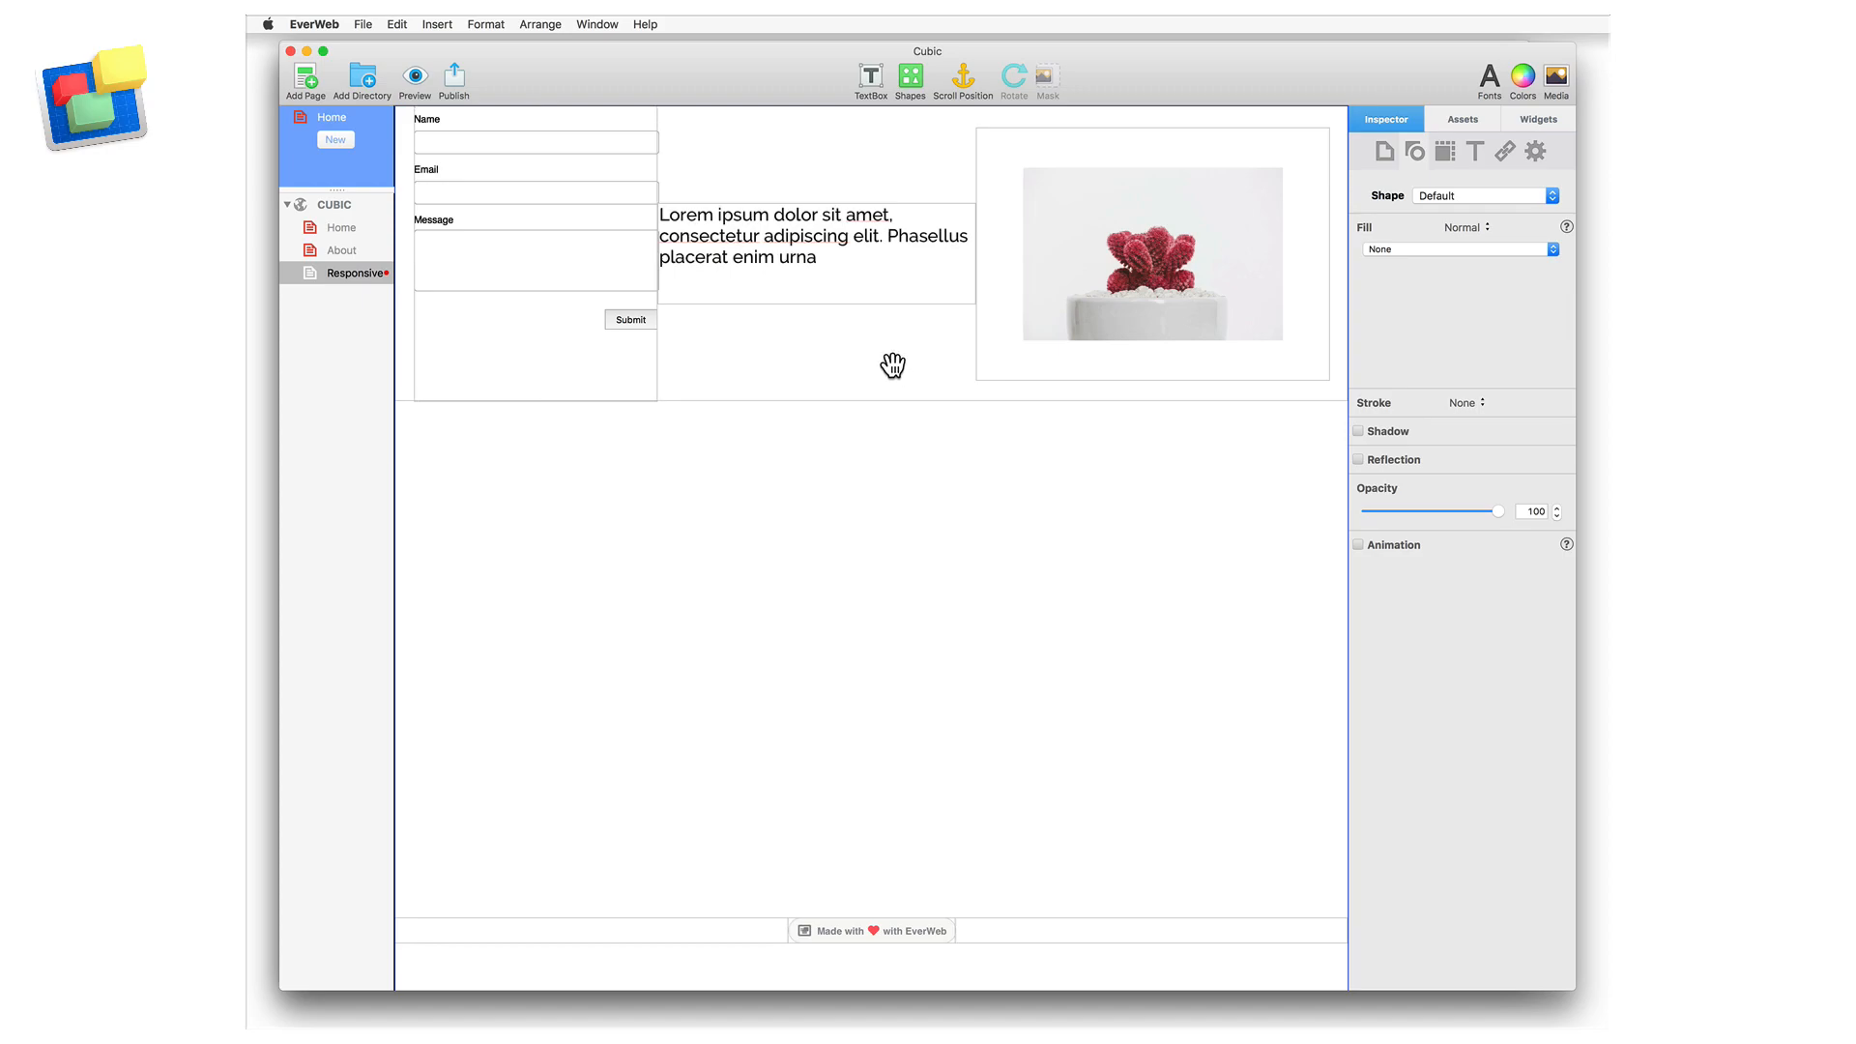
Select the Responsive Row layer and set its Vertical alignment to Middle
{"action": "right_click", "coordinate": [893, 366]}
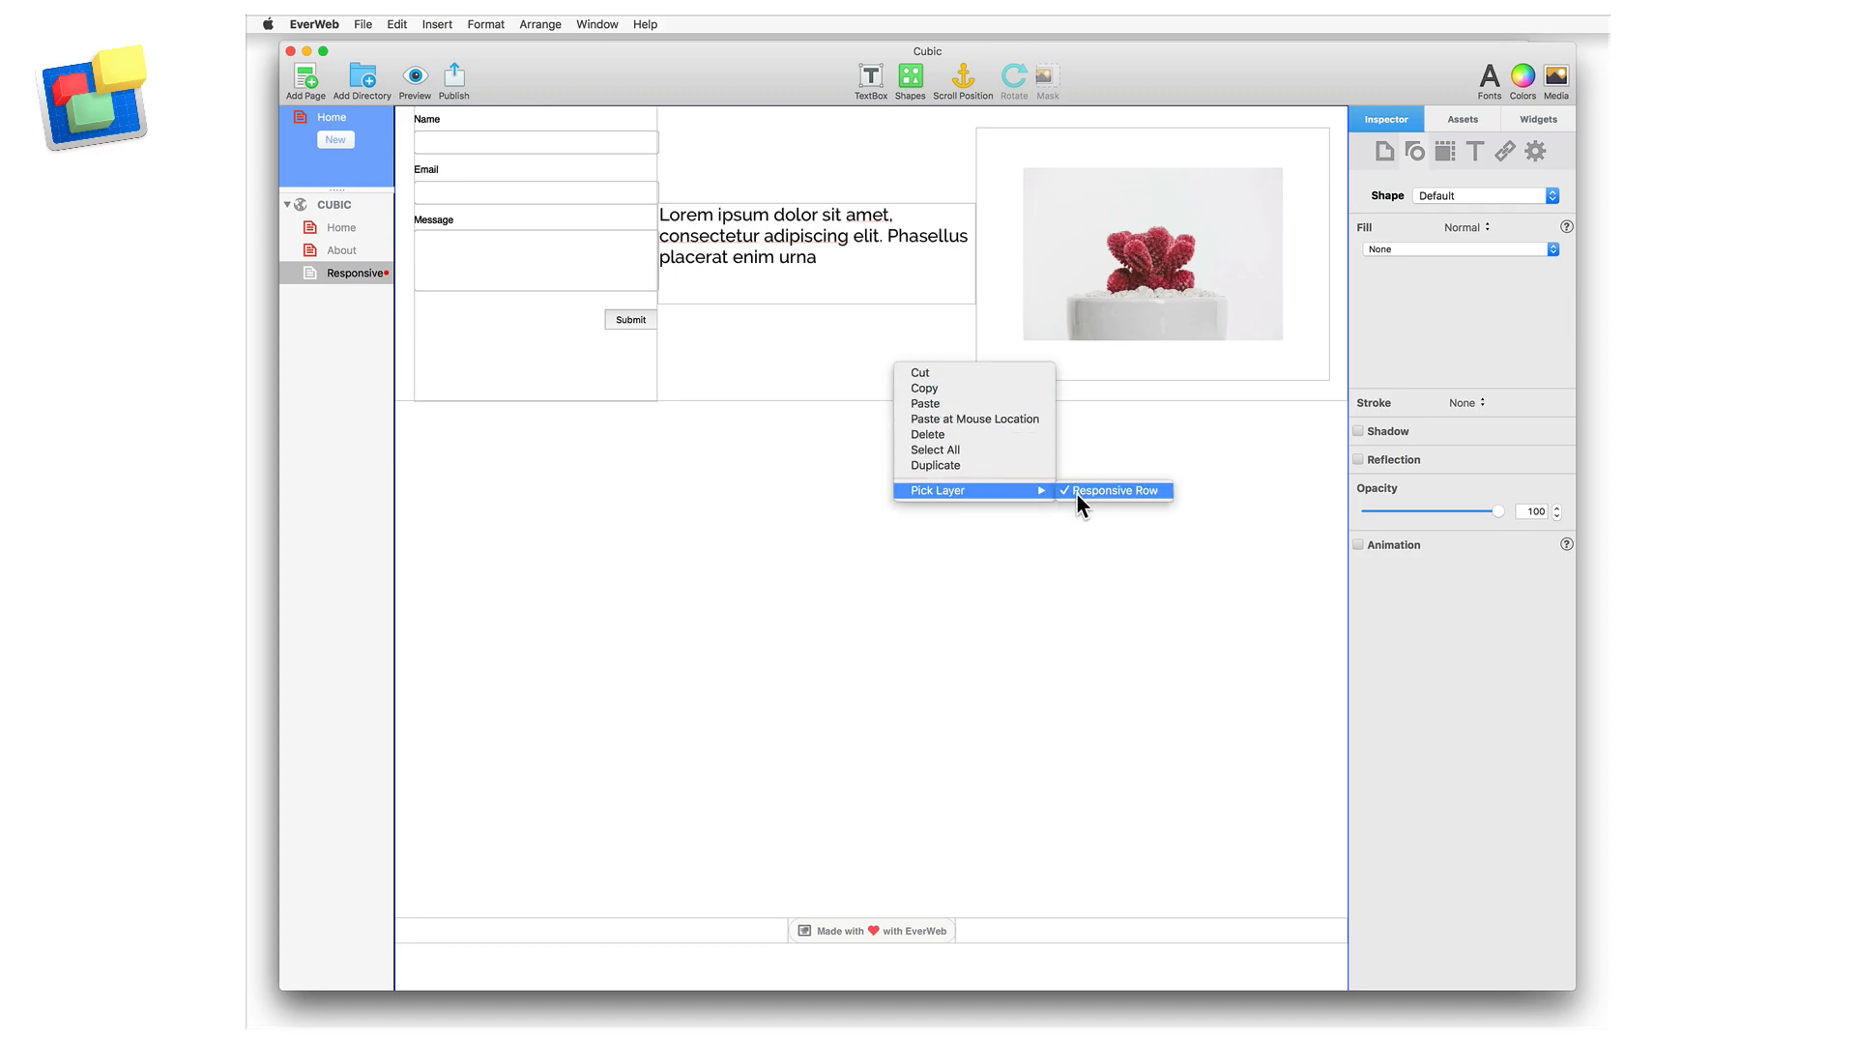
{"action": "left_click", "coordinate": [1112, 489]}
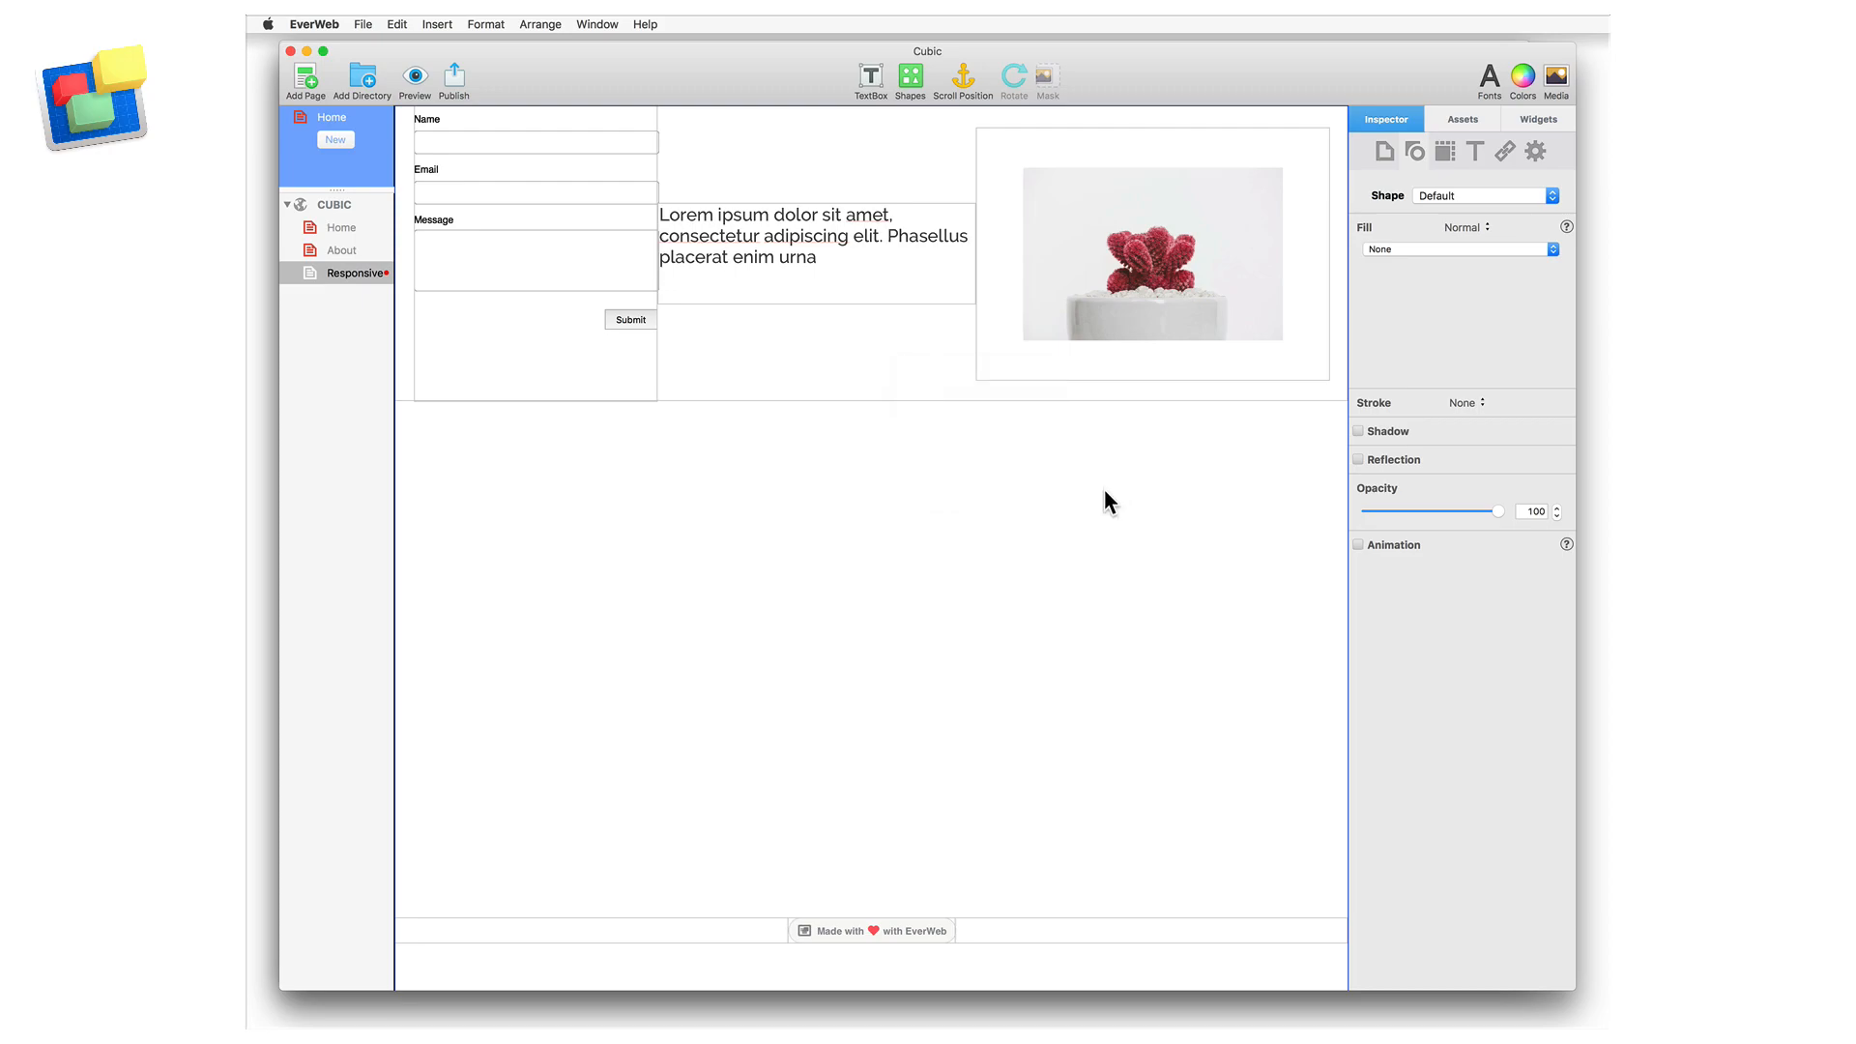
{"action": "left_click", "coordinate": [1535, 150]}
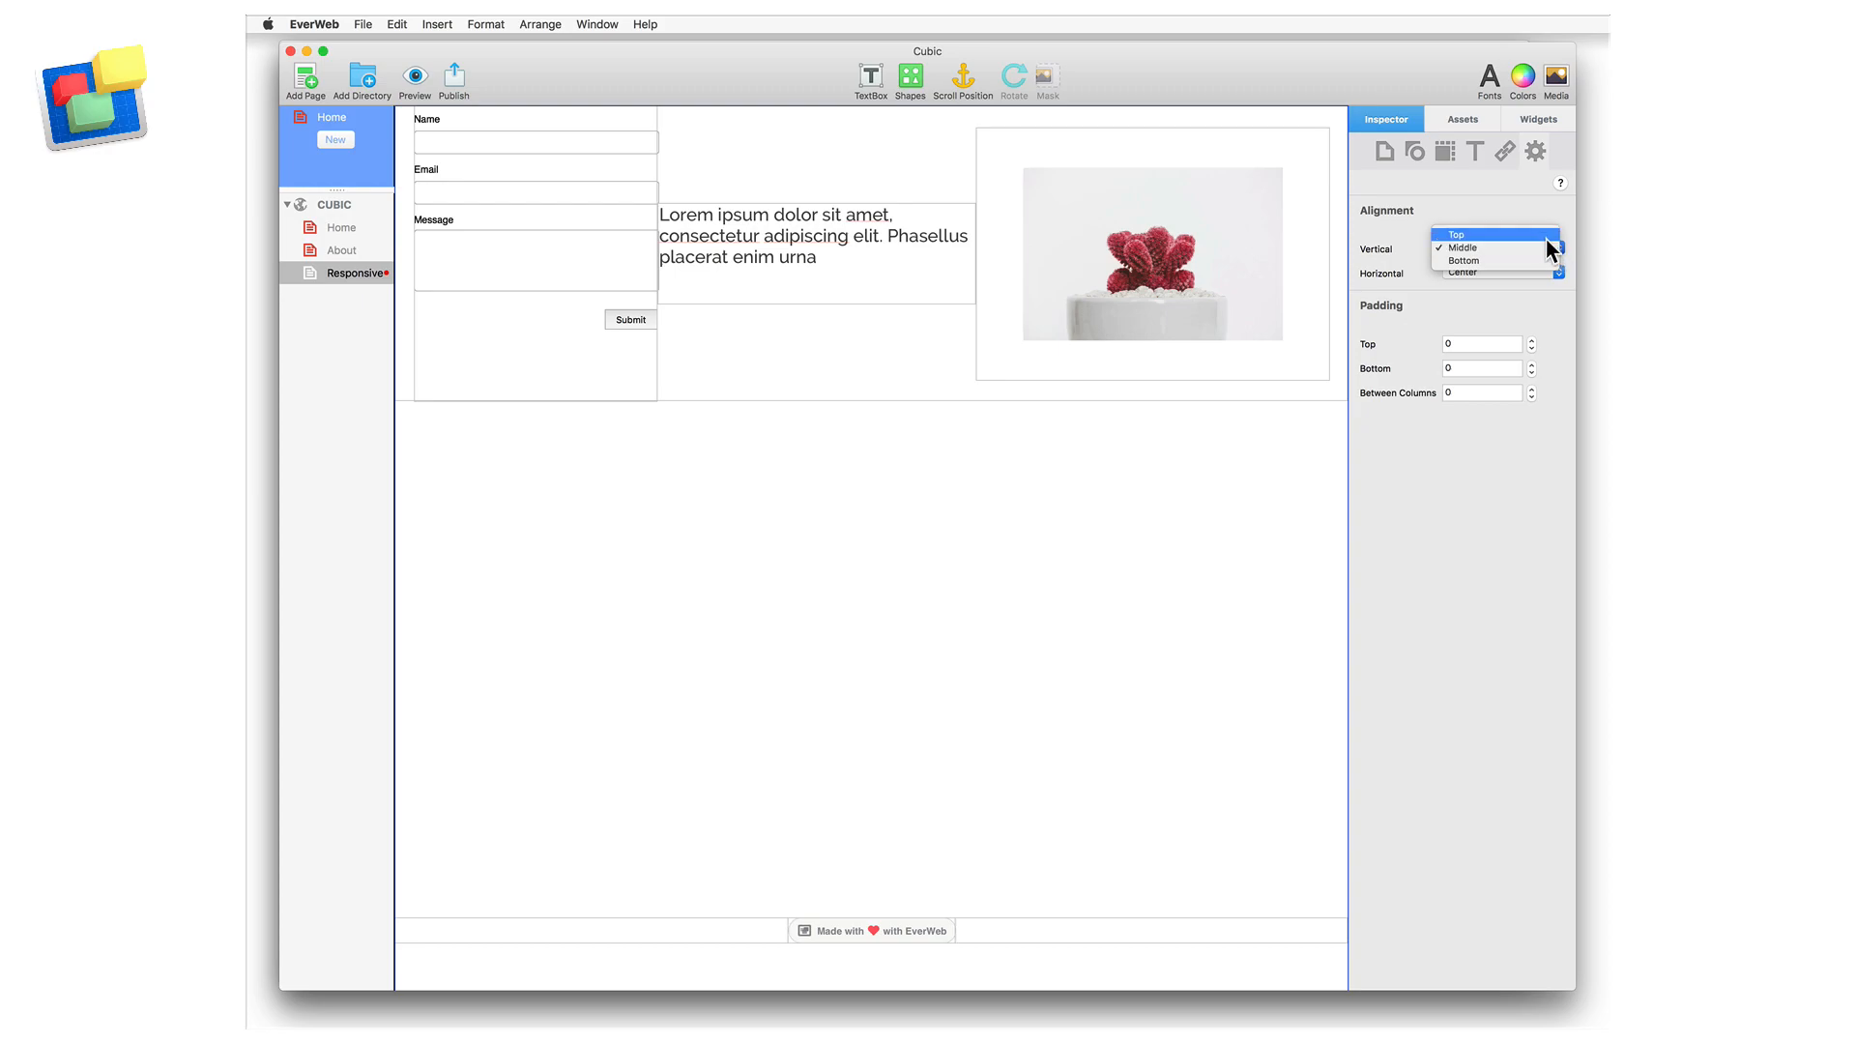
{"action": "left_click", "coordinate": [1490, 232]}
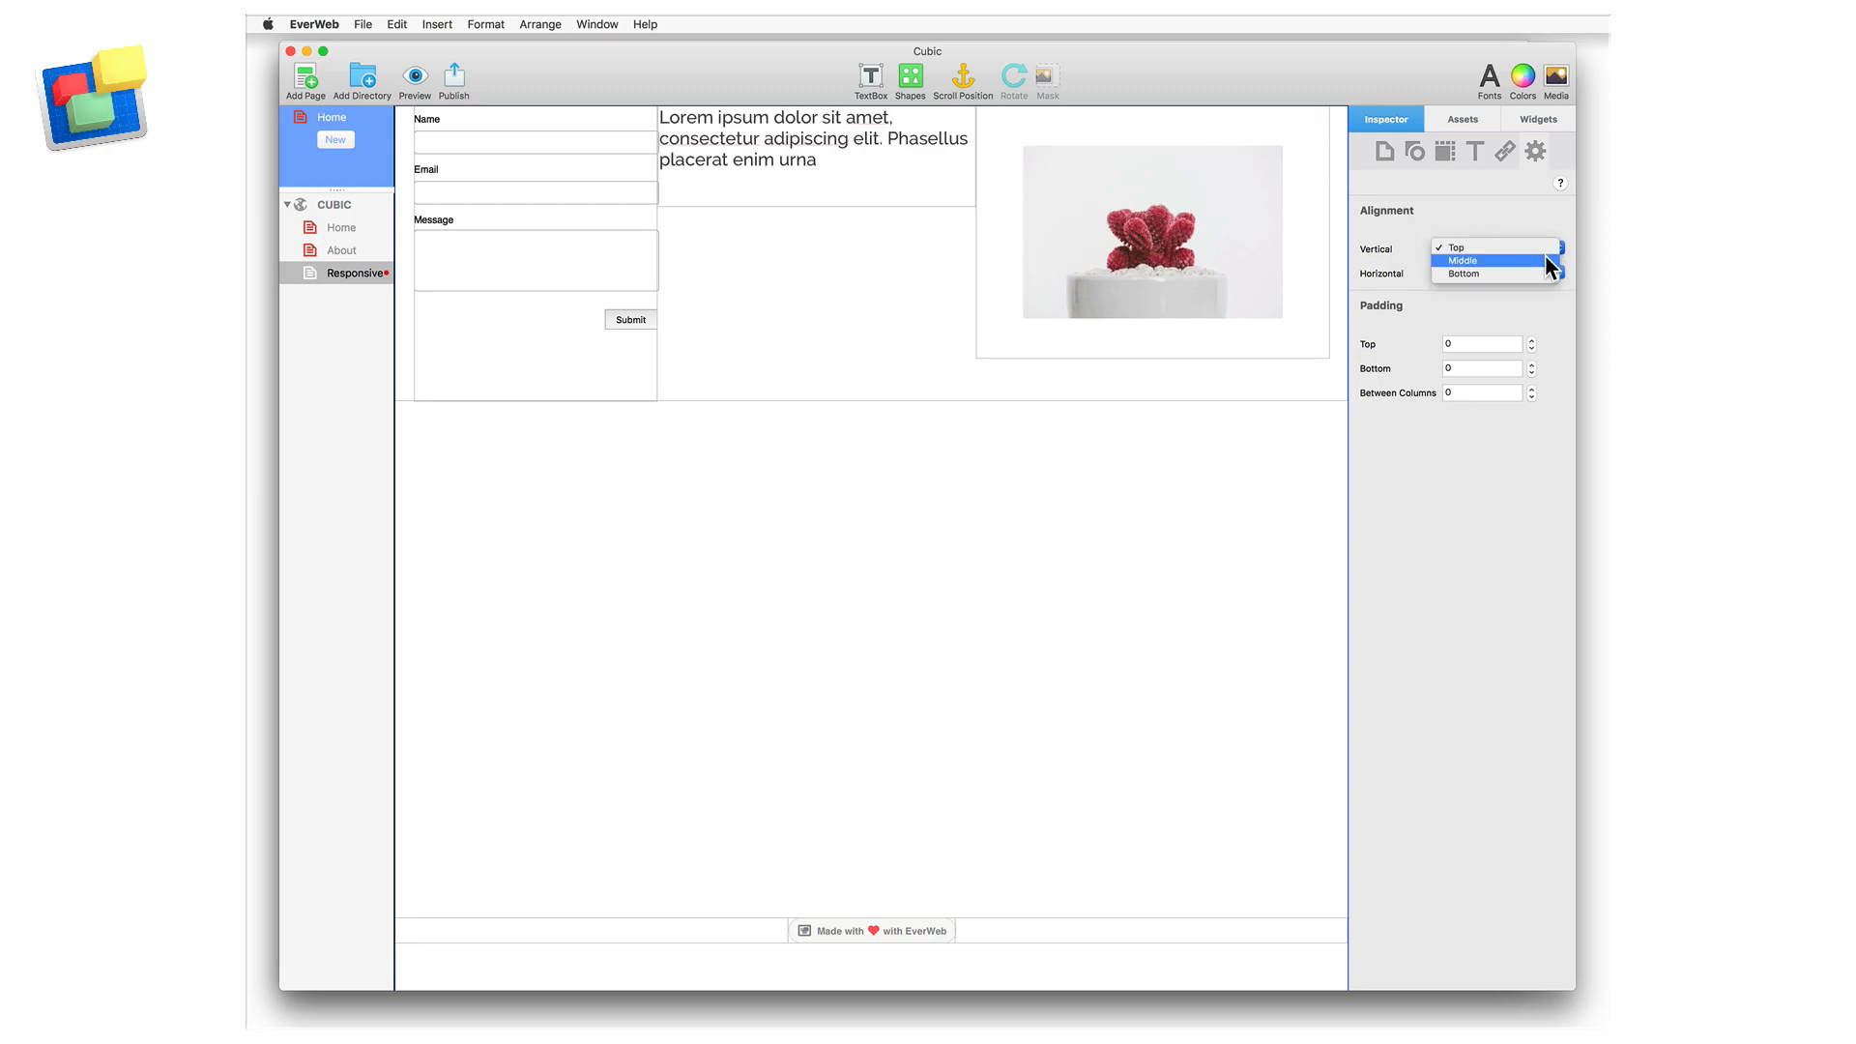
{"action": "left_click", "coordinate": [1465, 259]}
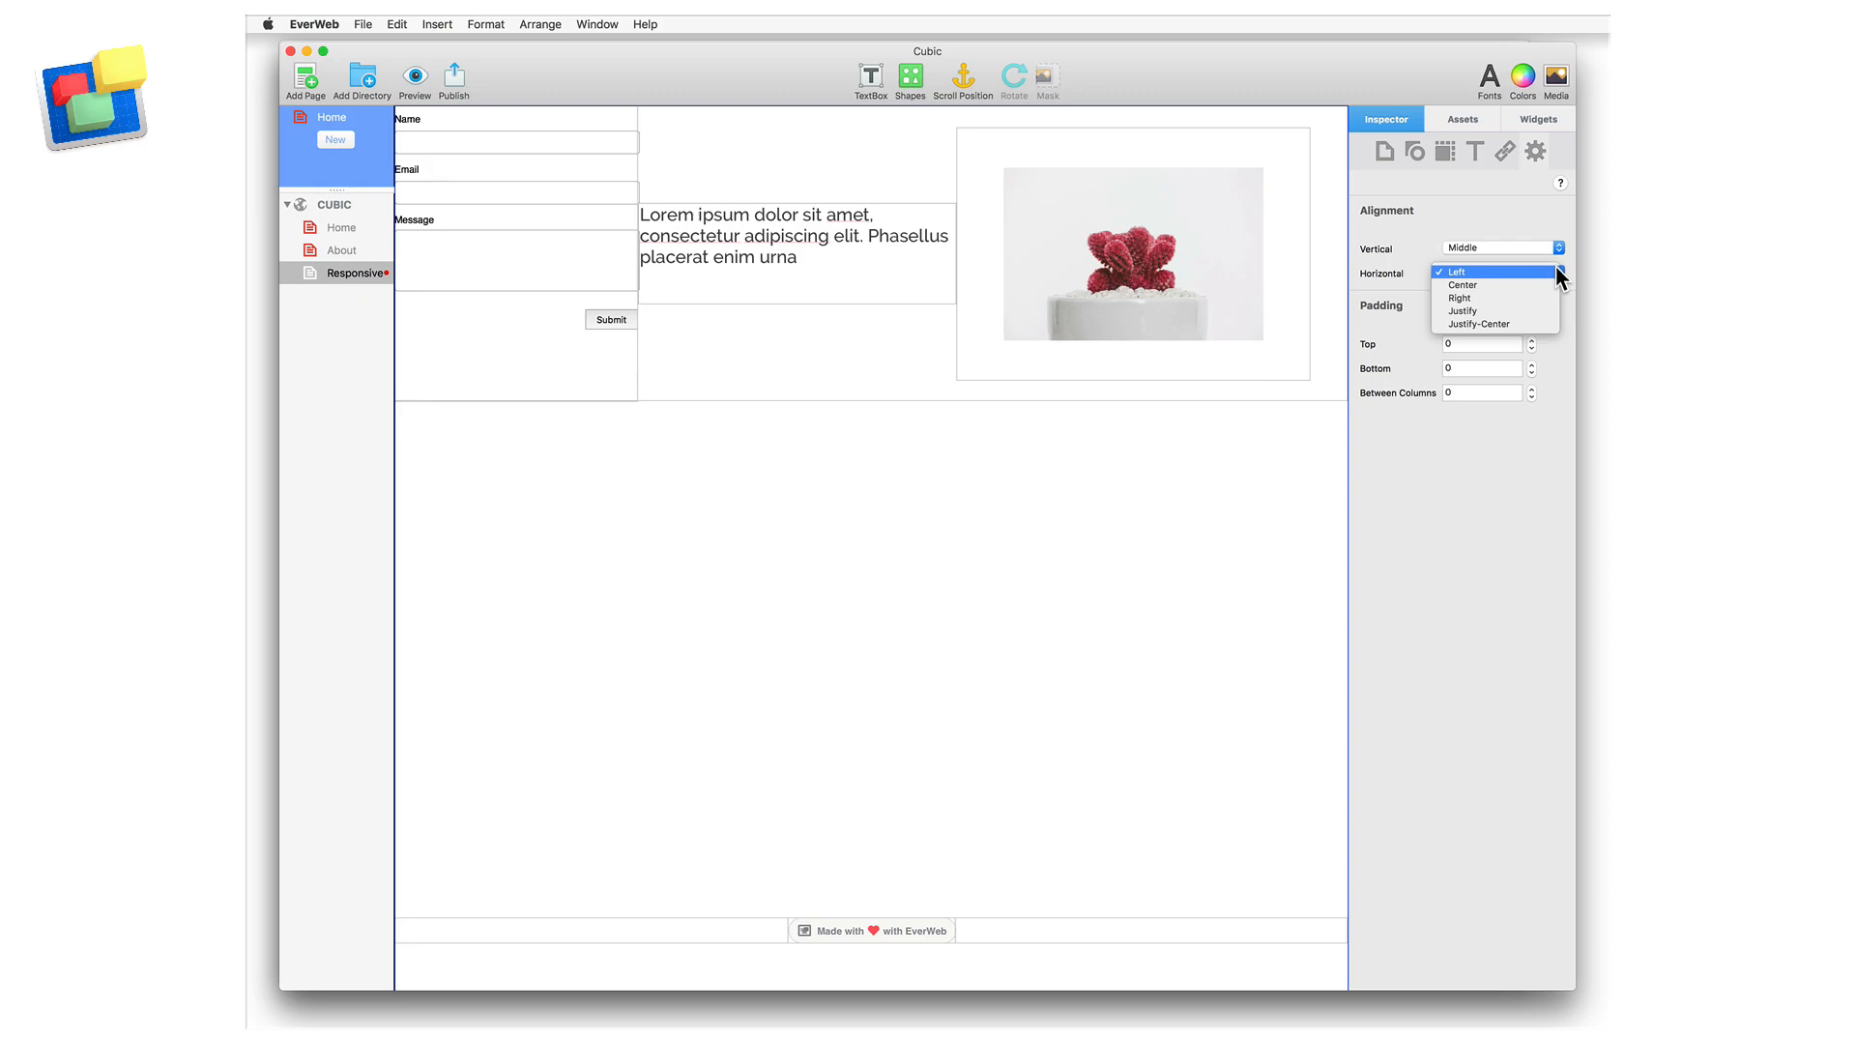
Set Horizontal alignment to Justify-Center and Top and Bottom padding to 20
{"action": "left_click", "coordinate": [1464, 271]}
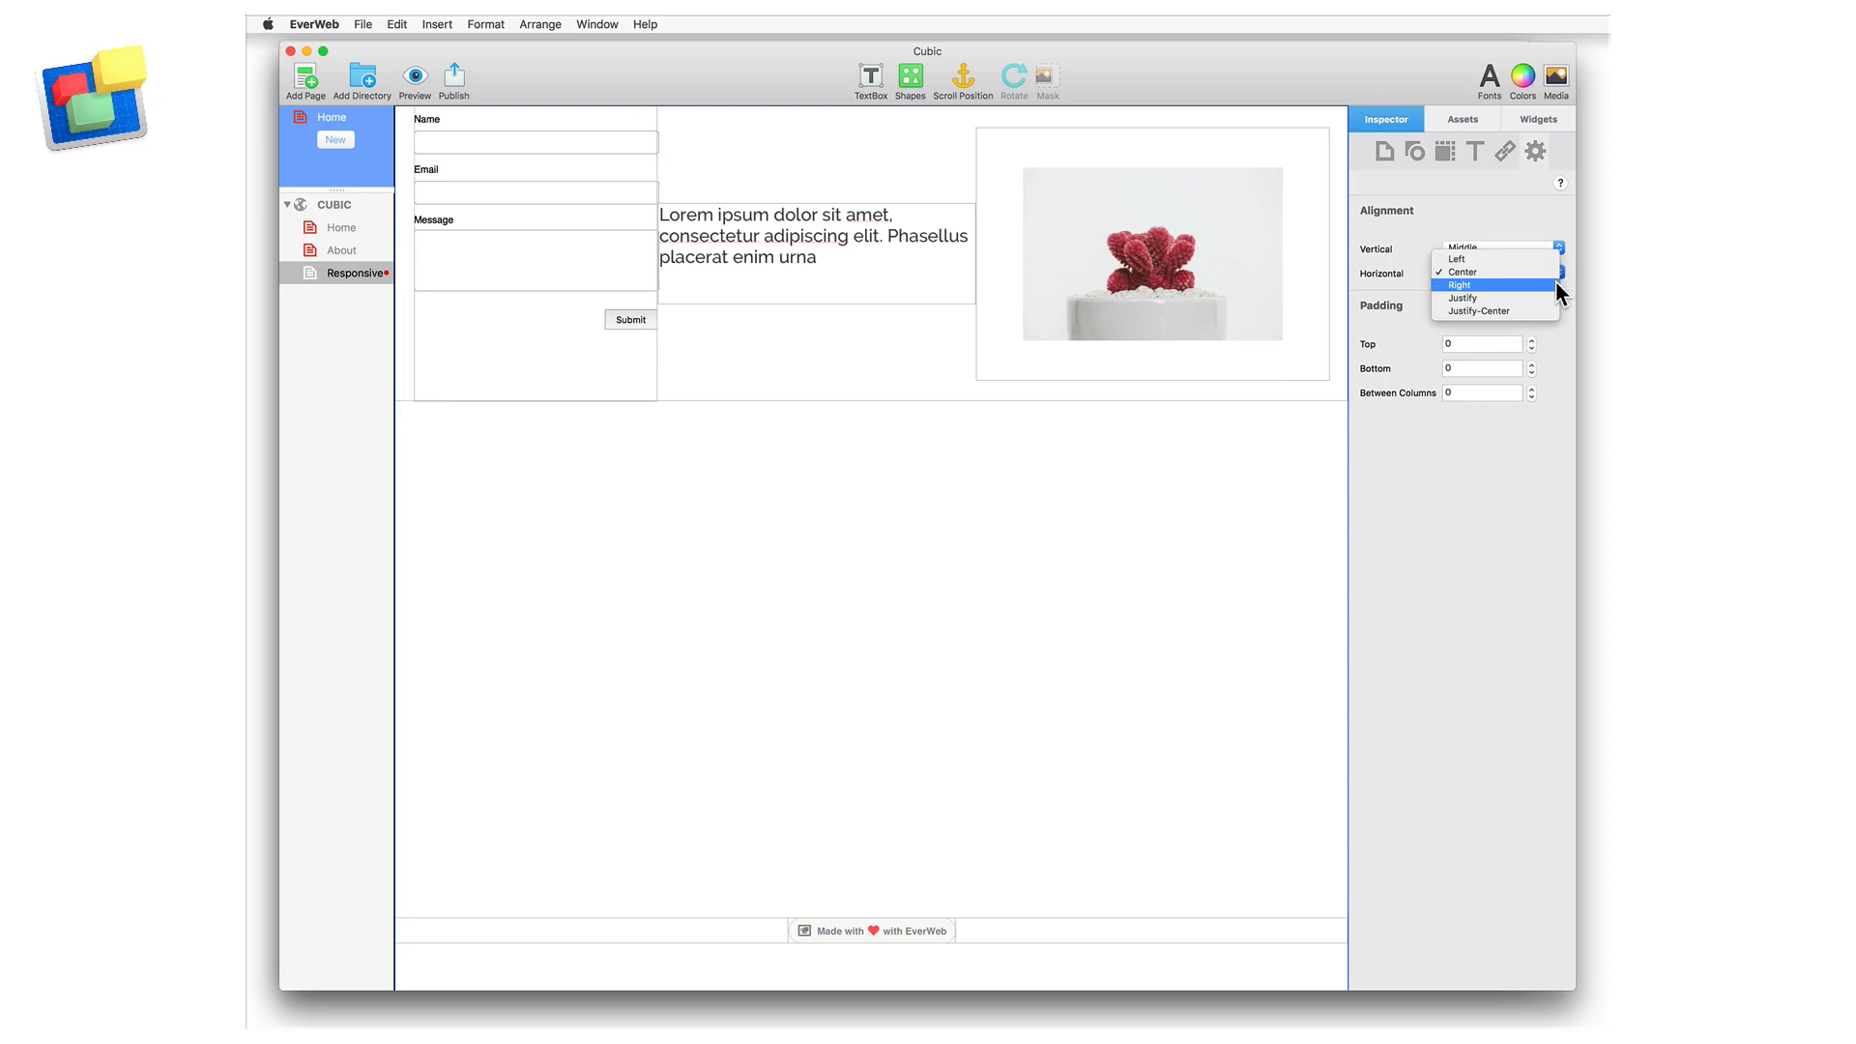
{"action": "left_click", "coordinate": [1464, 298]}
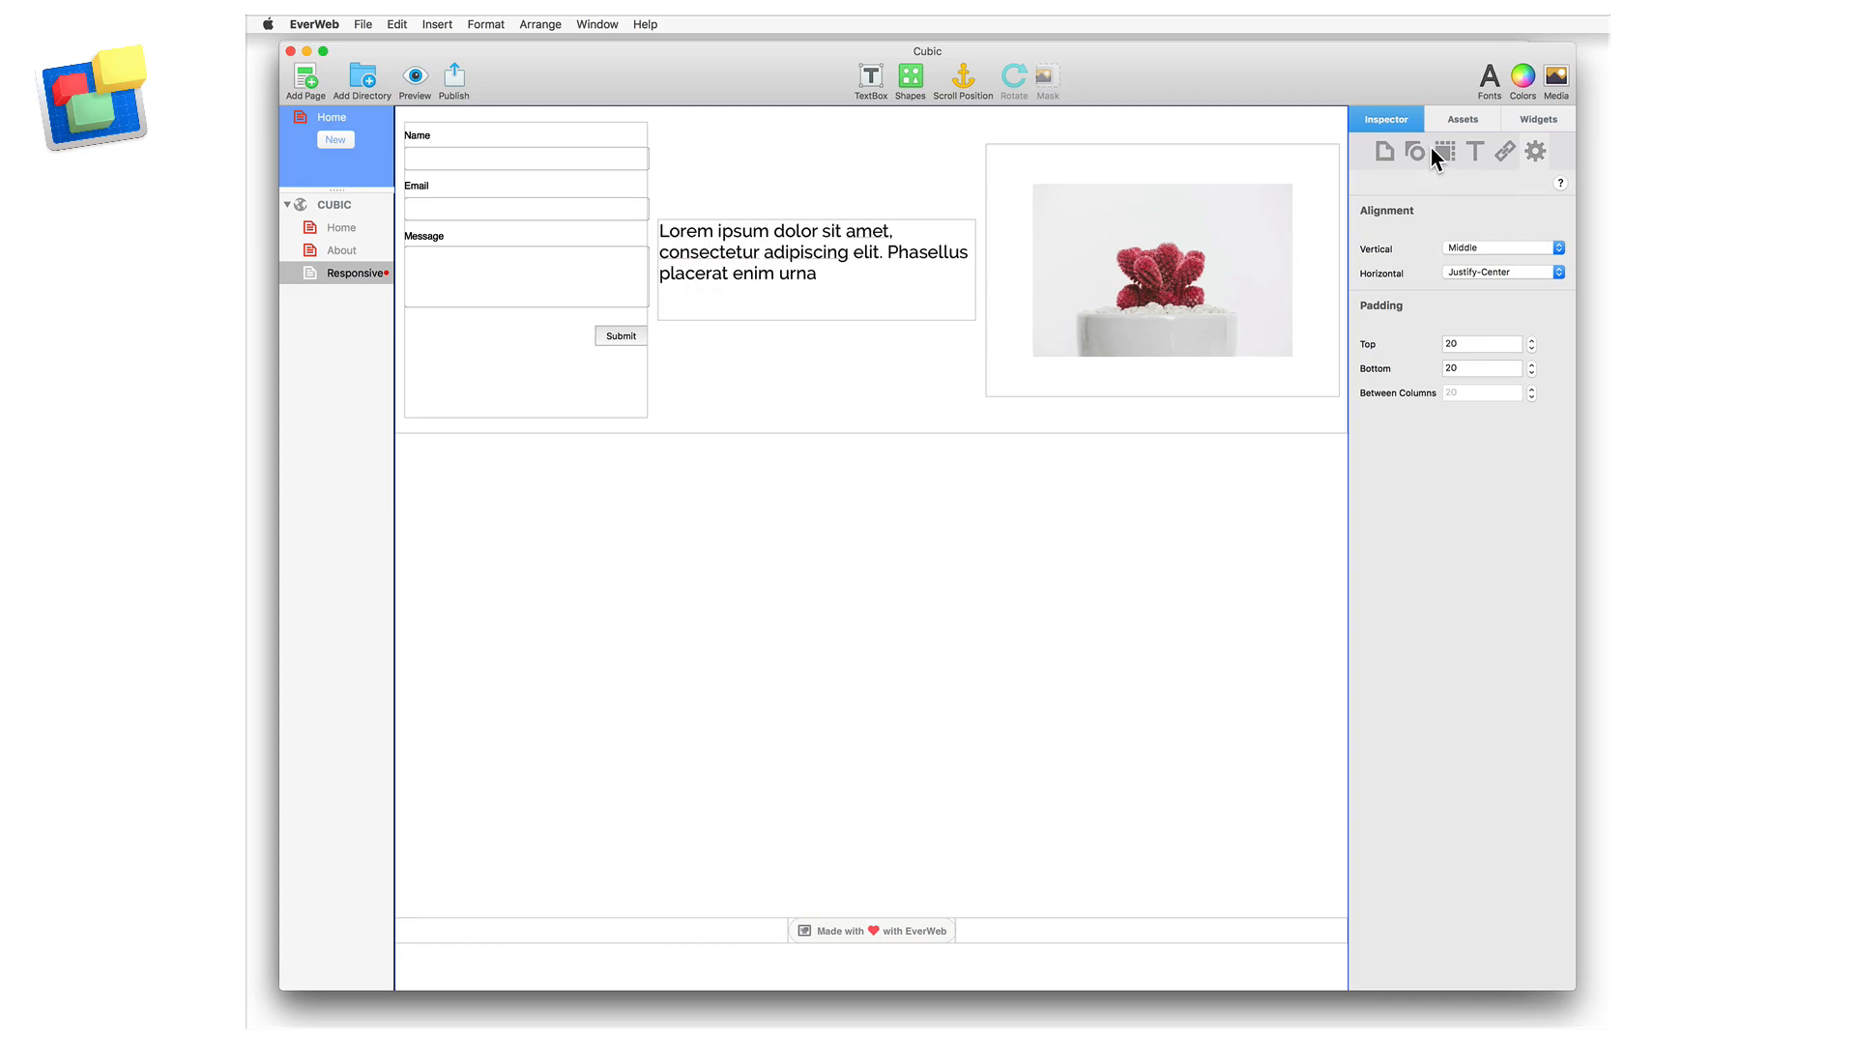
Give the first row a Color Fill of orange in Shape Options
{"action": "left_click", "coordinate": [1412, 151]}
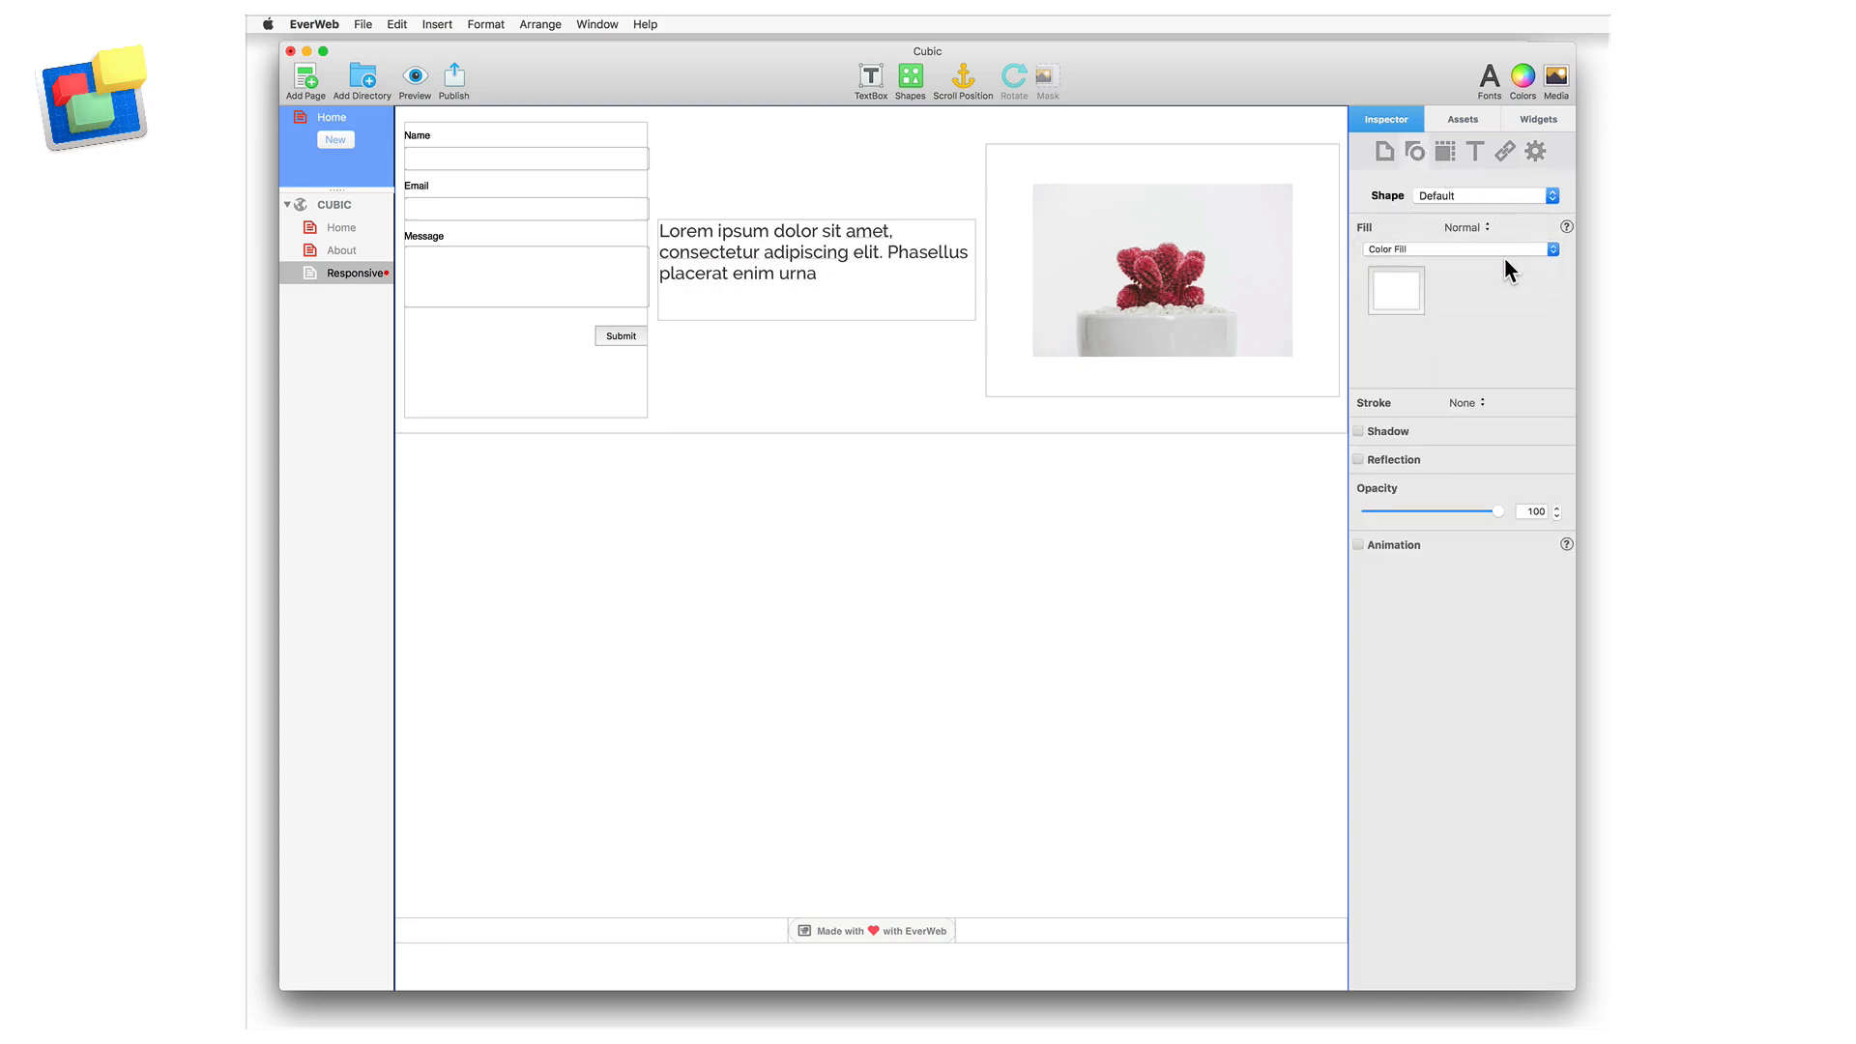
{"action": "left_click", "coordinate": [1394, 290]}
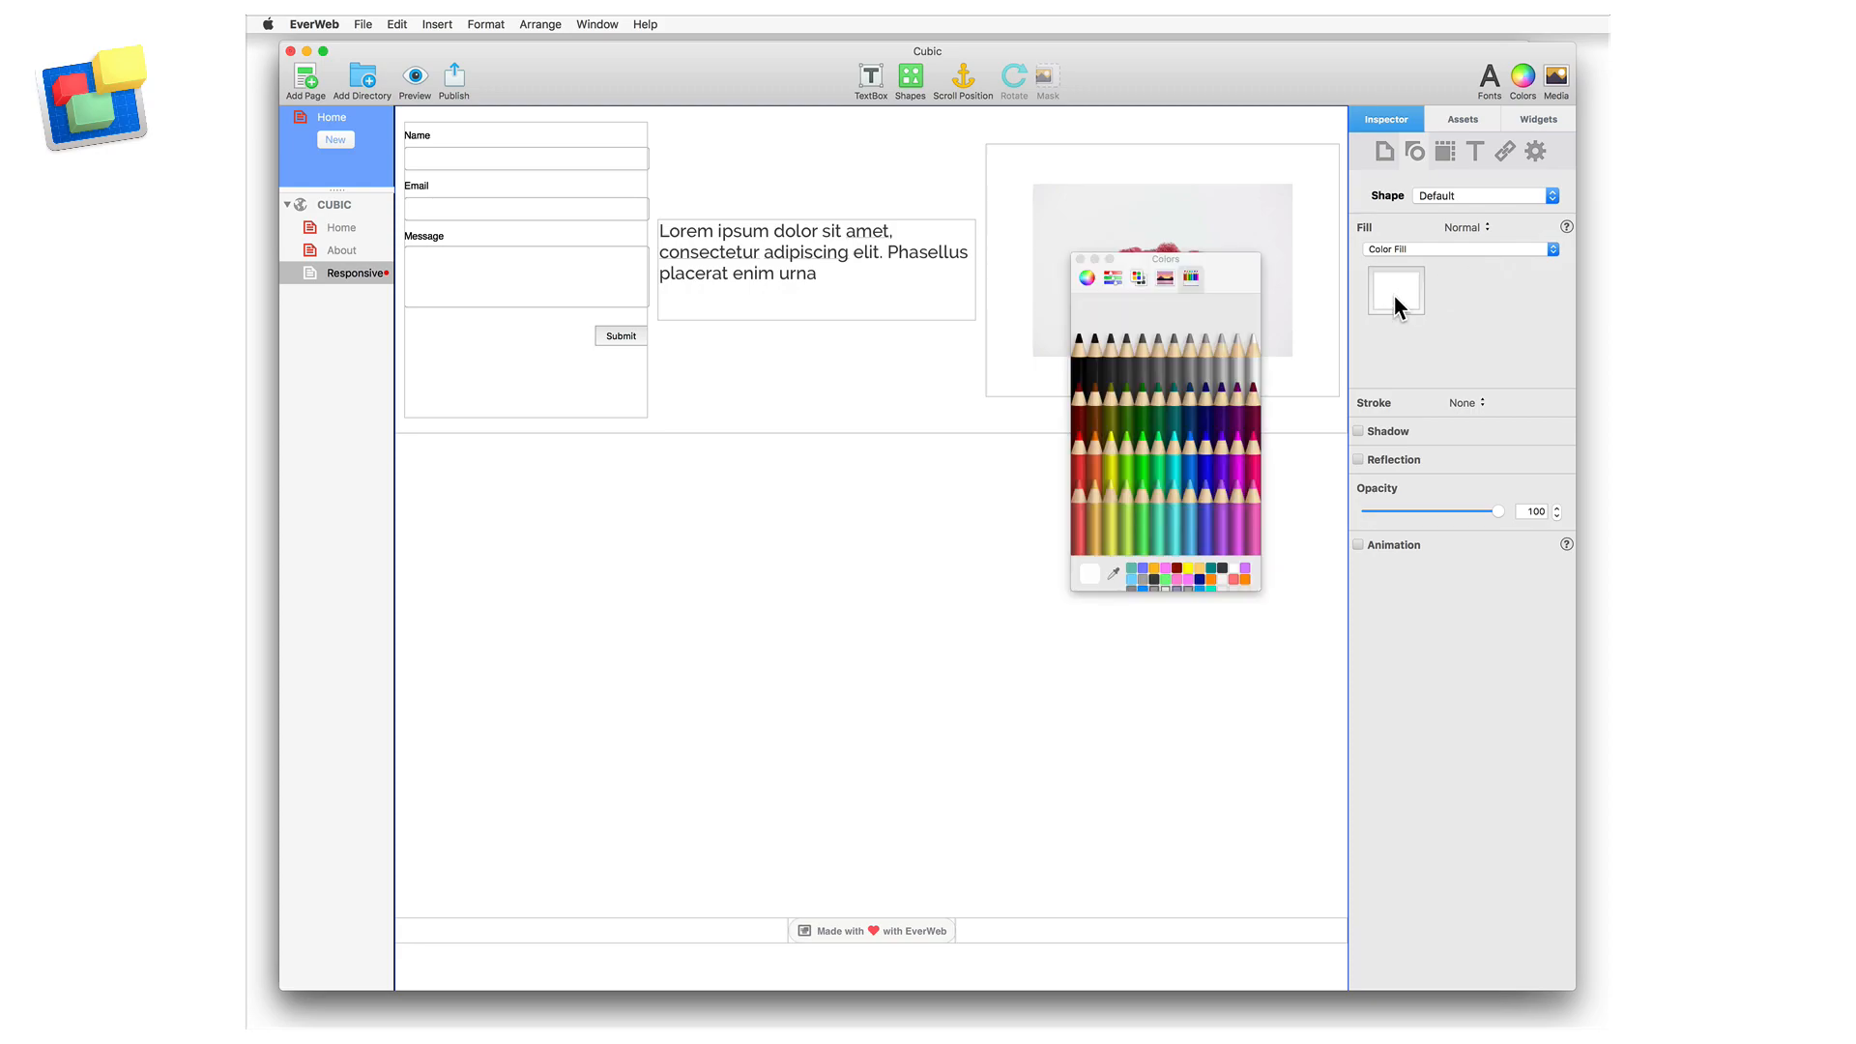
{"action": "left_click", "coordinate": [1189, 574]}
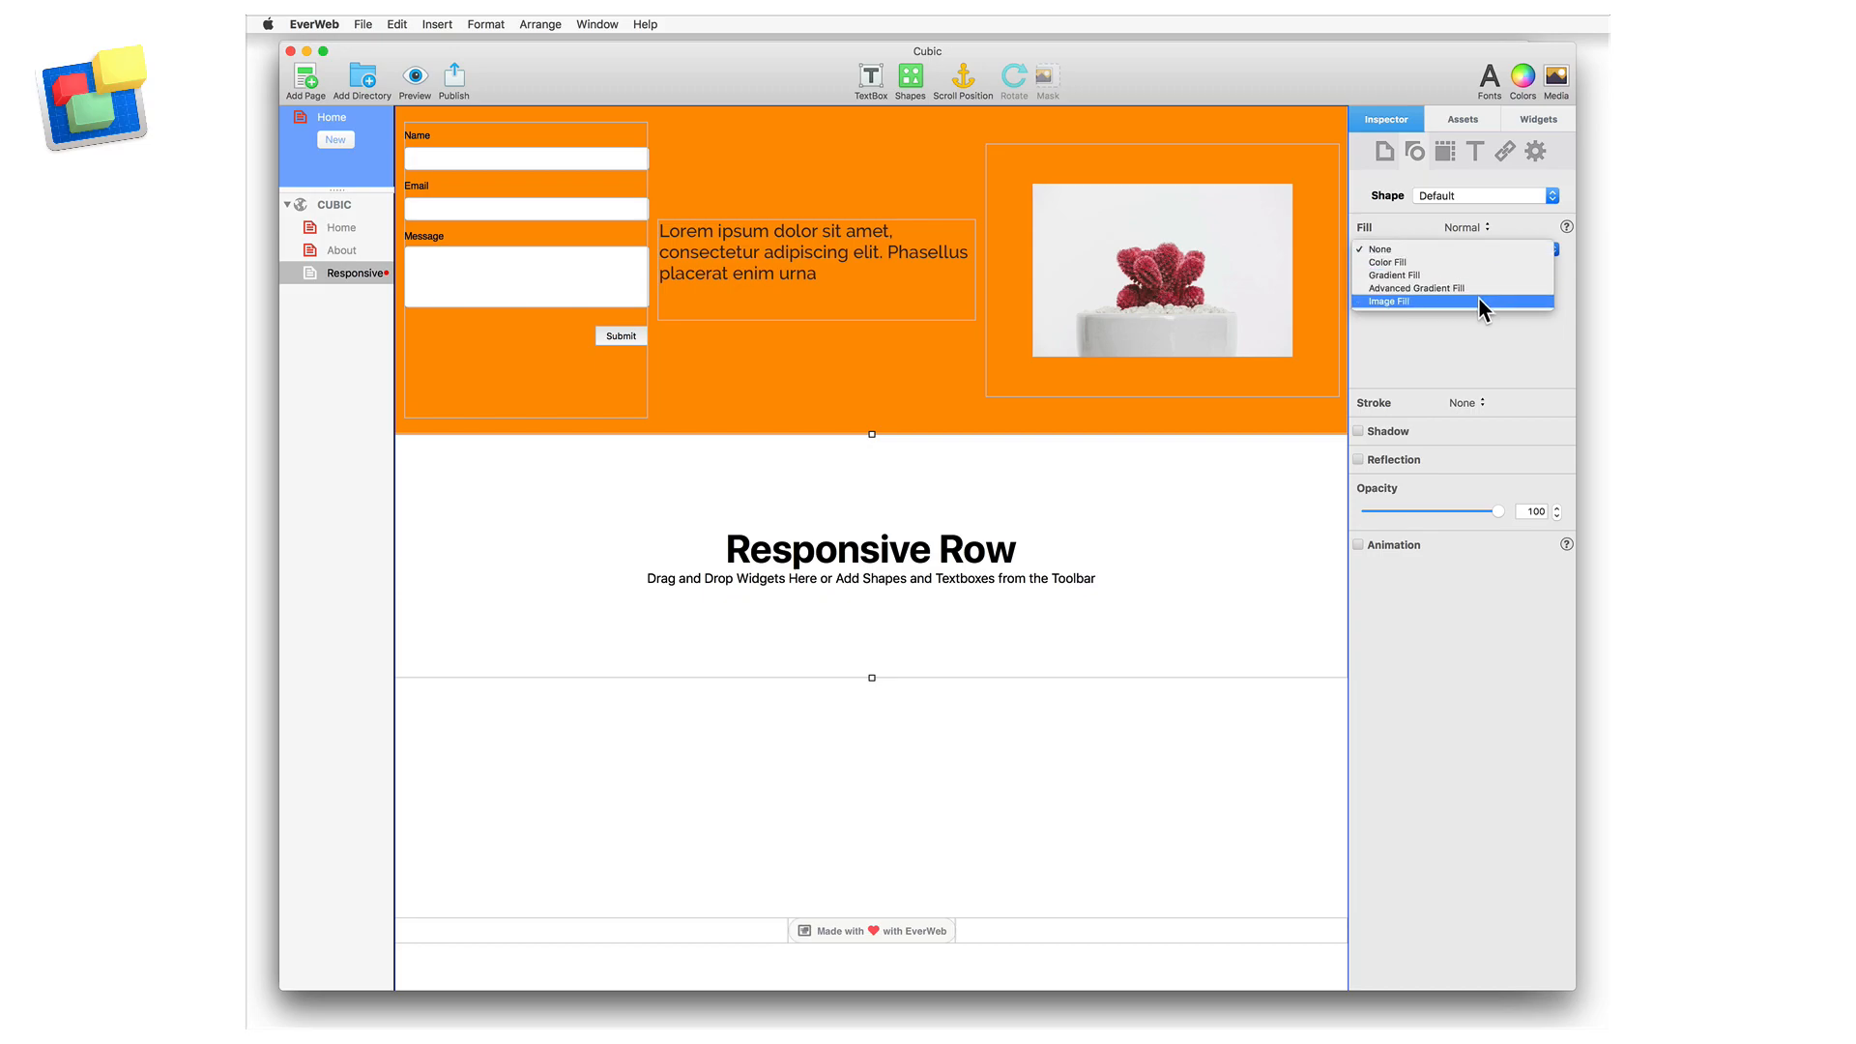
Add a second Responsive Row with an Image Fill of the chair photo, Scale to Fill
{"action": "left_click", "coordinate": [1390, 302]}
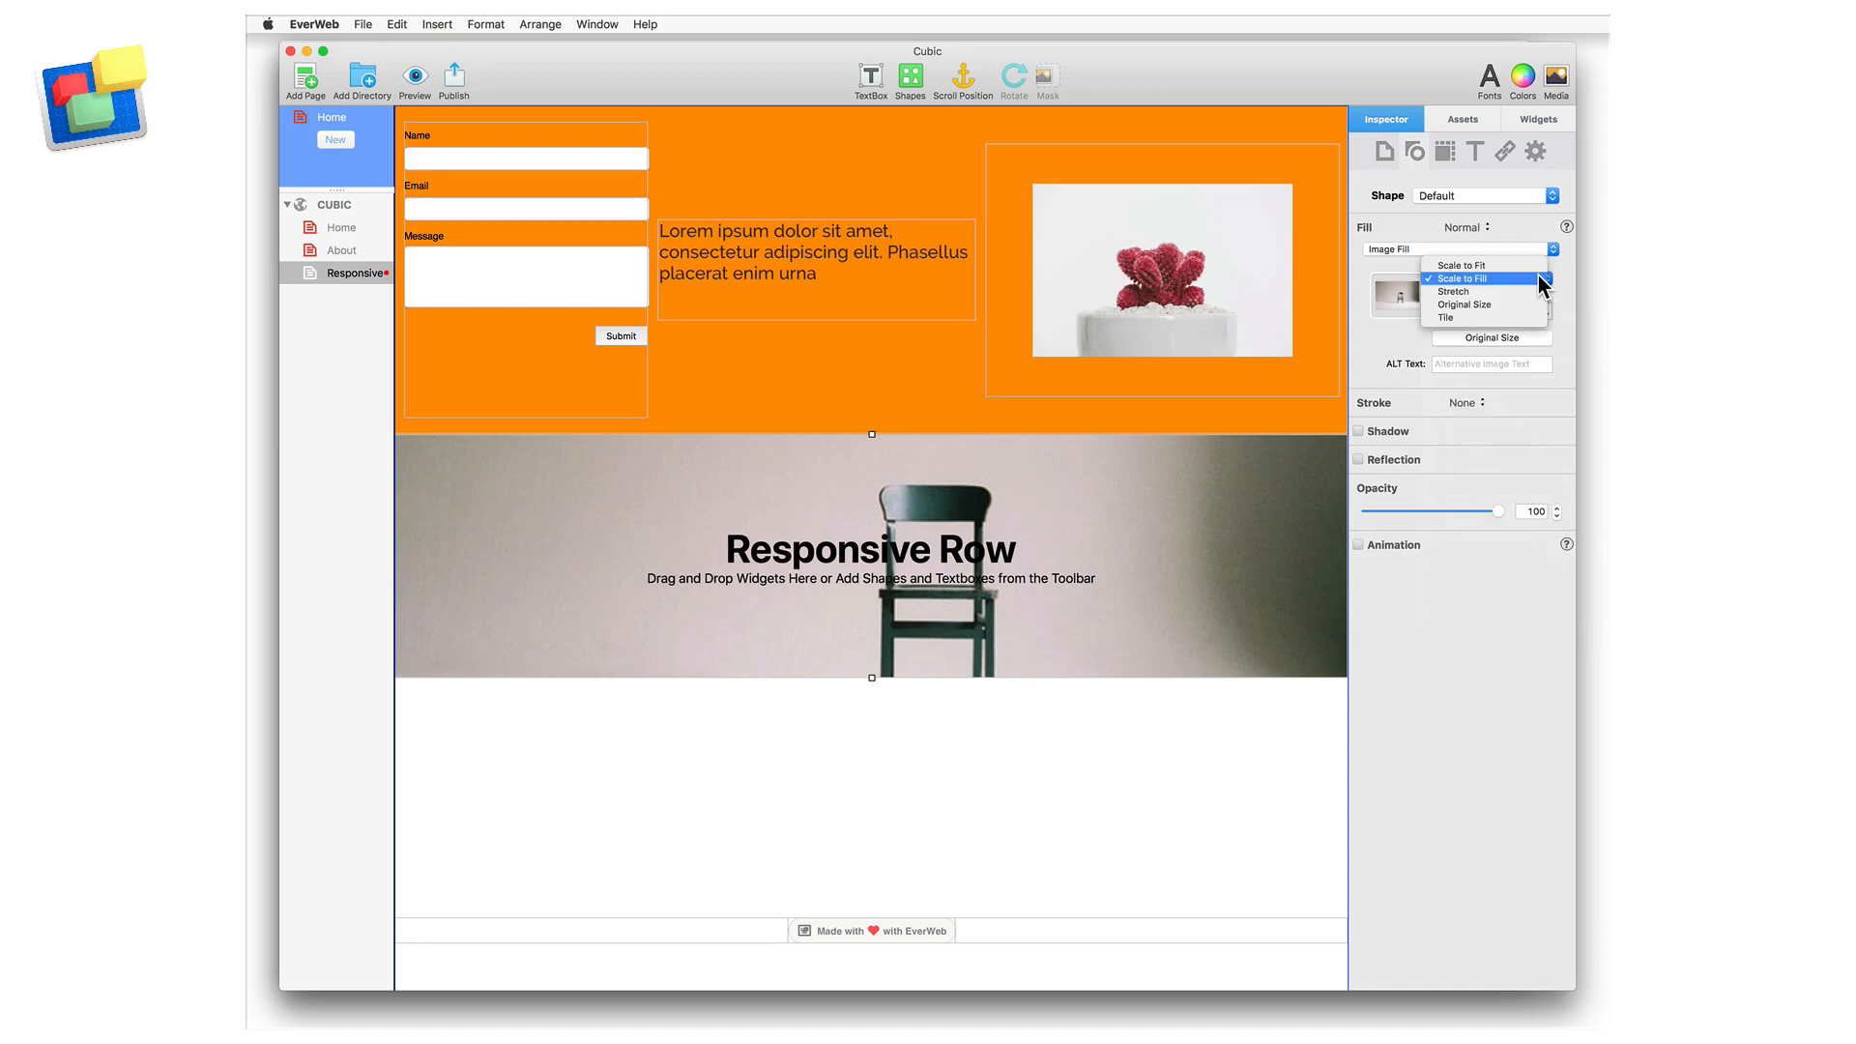
{"action": "left_click", "coordinate": [1464, 279]}
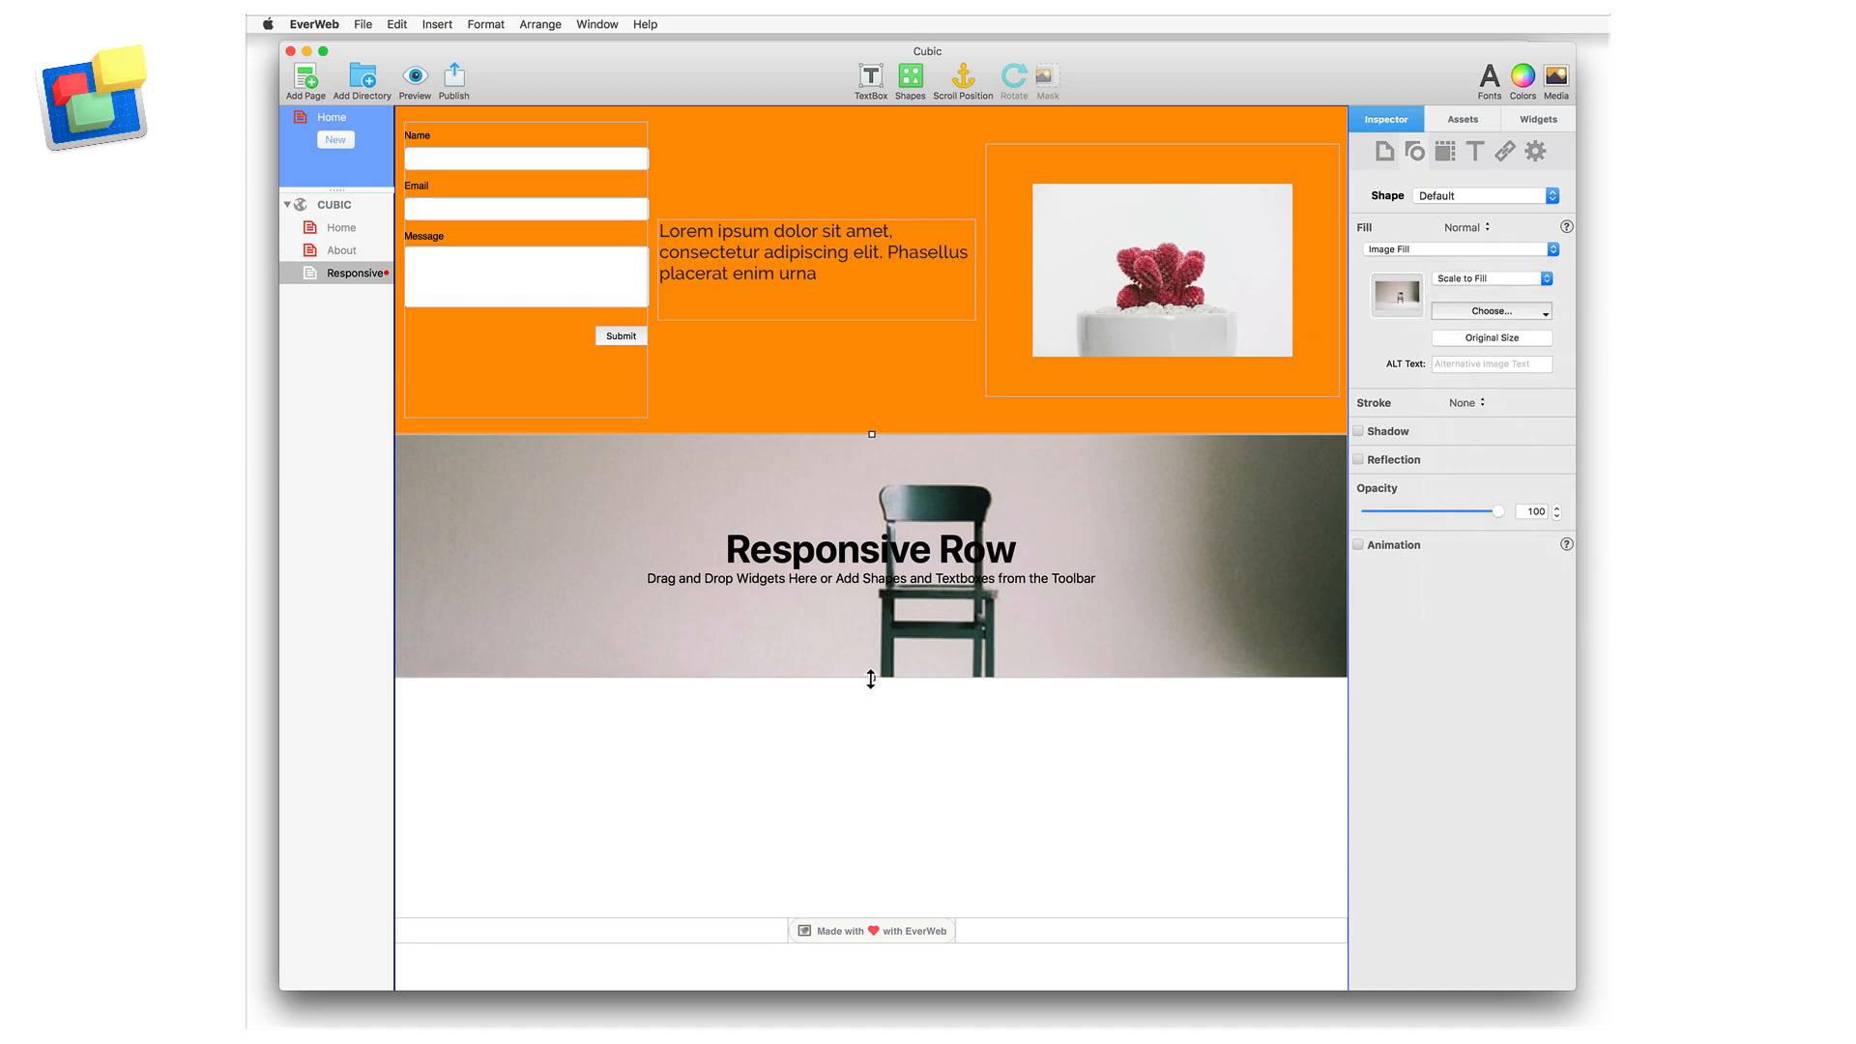